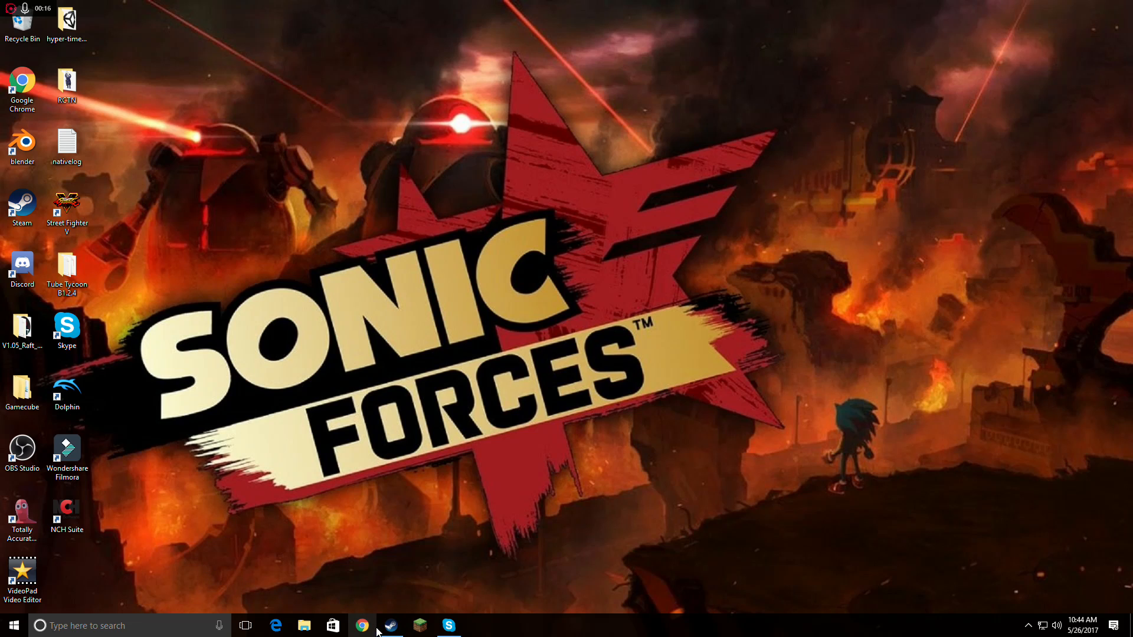
Step: Open Chrome and go to soundation.com
click(362, 626)
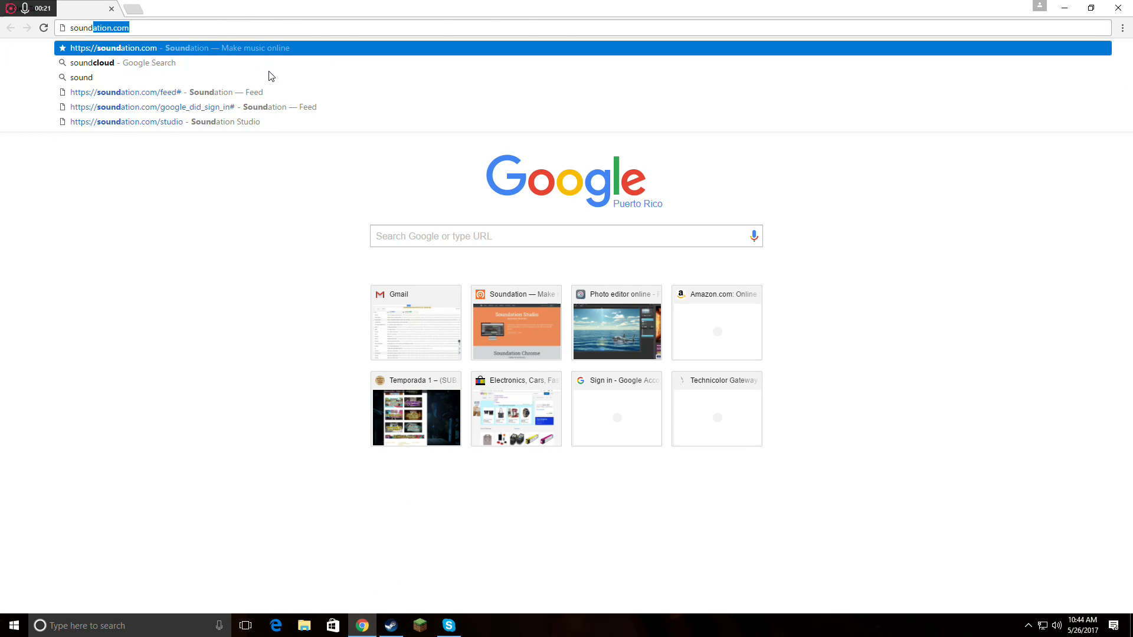
text(soundatiop)
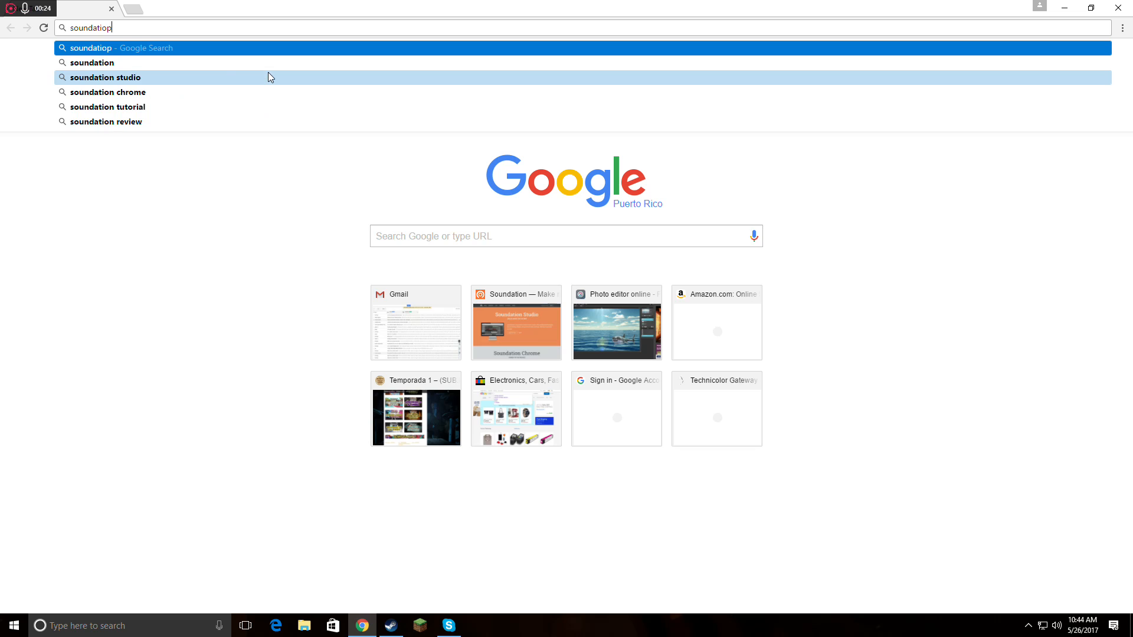
text(soundation.com)
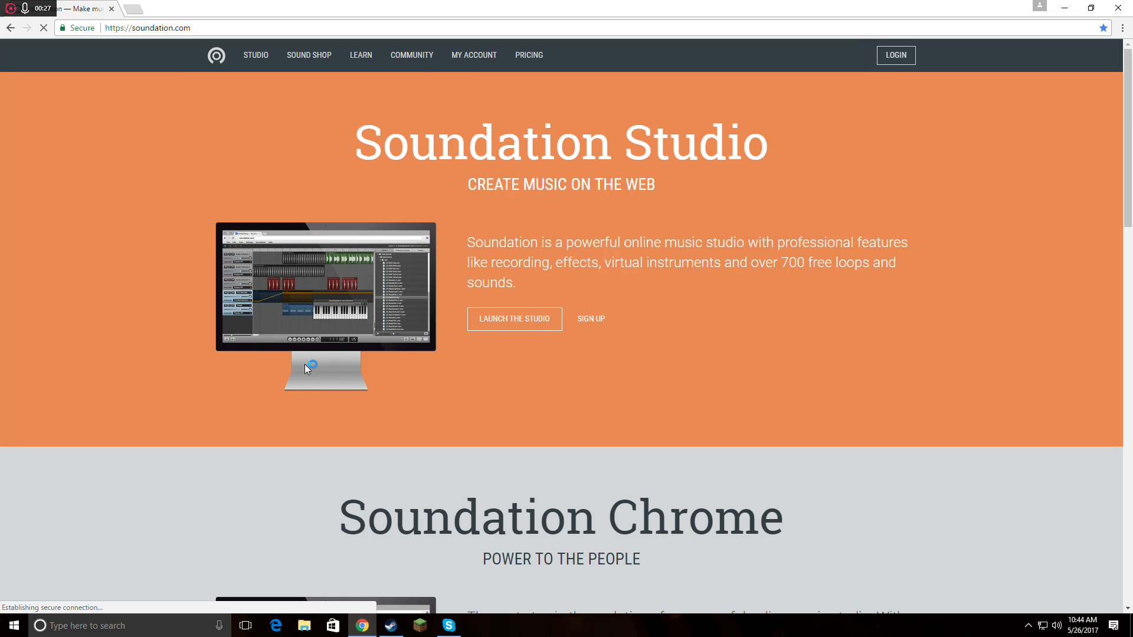
Step: Scroll through the Soundation homepage and launch the Chrome Studio version
click(145, 28)
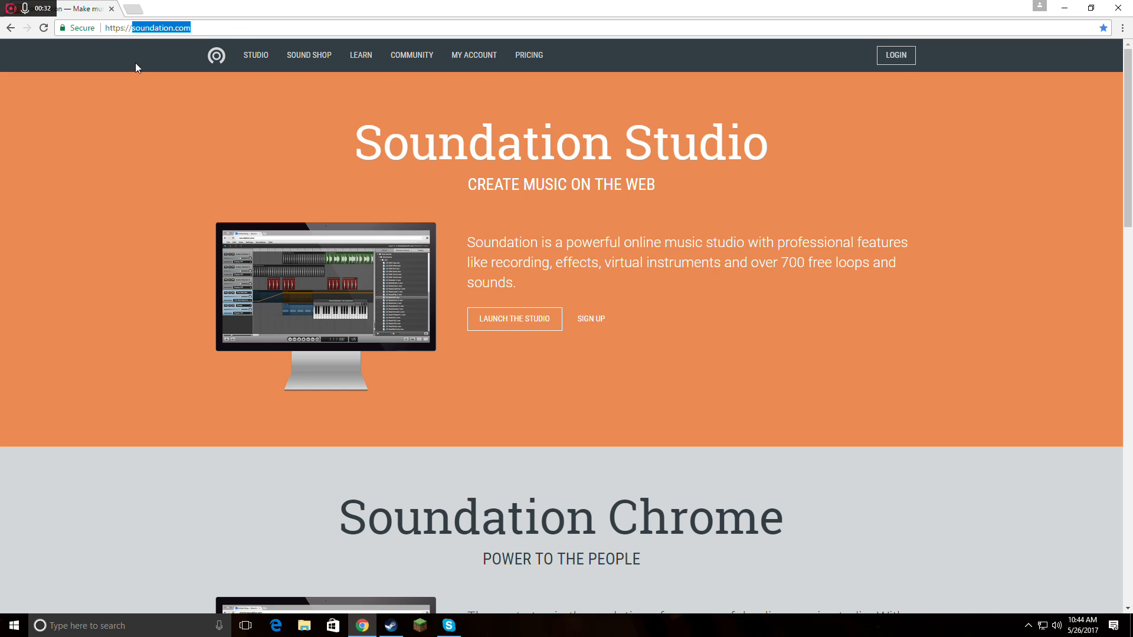
scroll(down, 3)
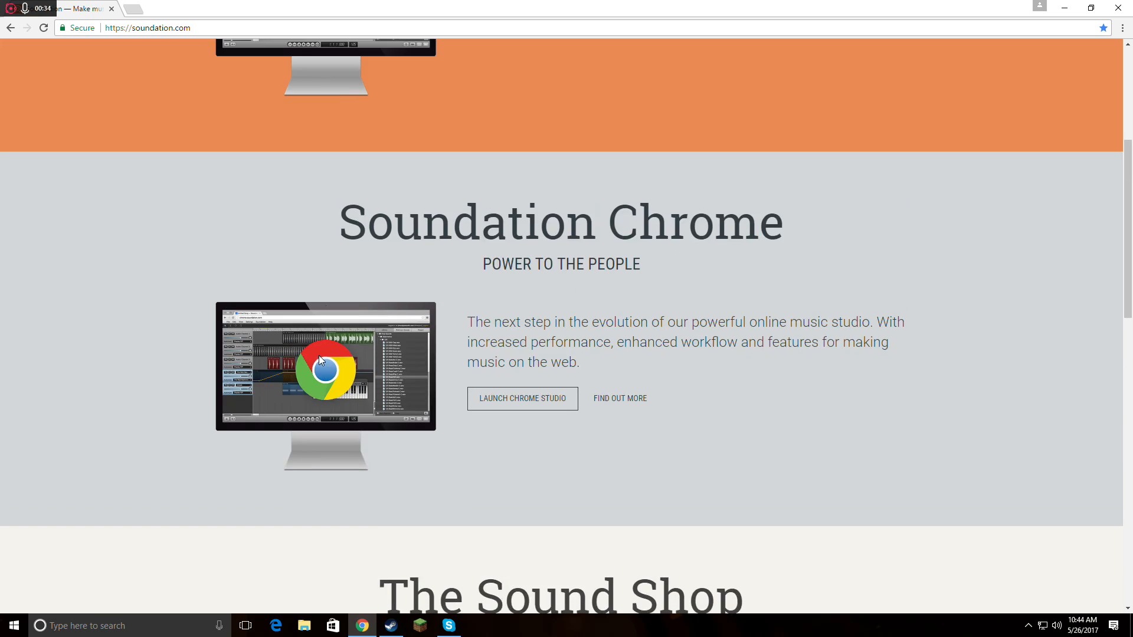
scroll(up, 3)
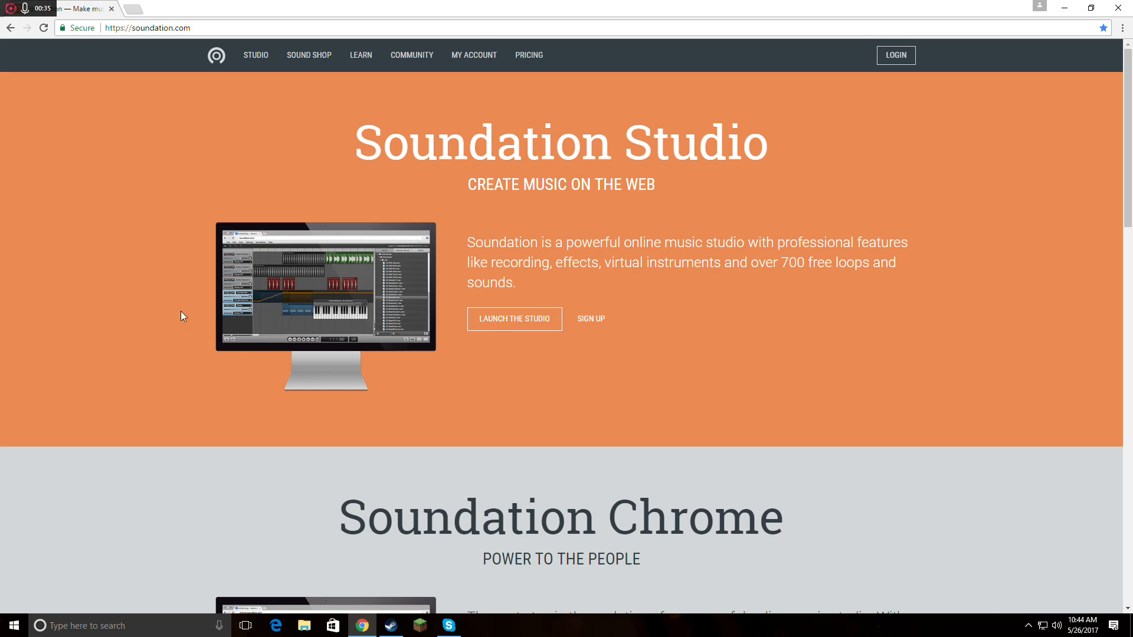
mouse_move(502, 241)
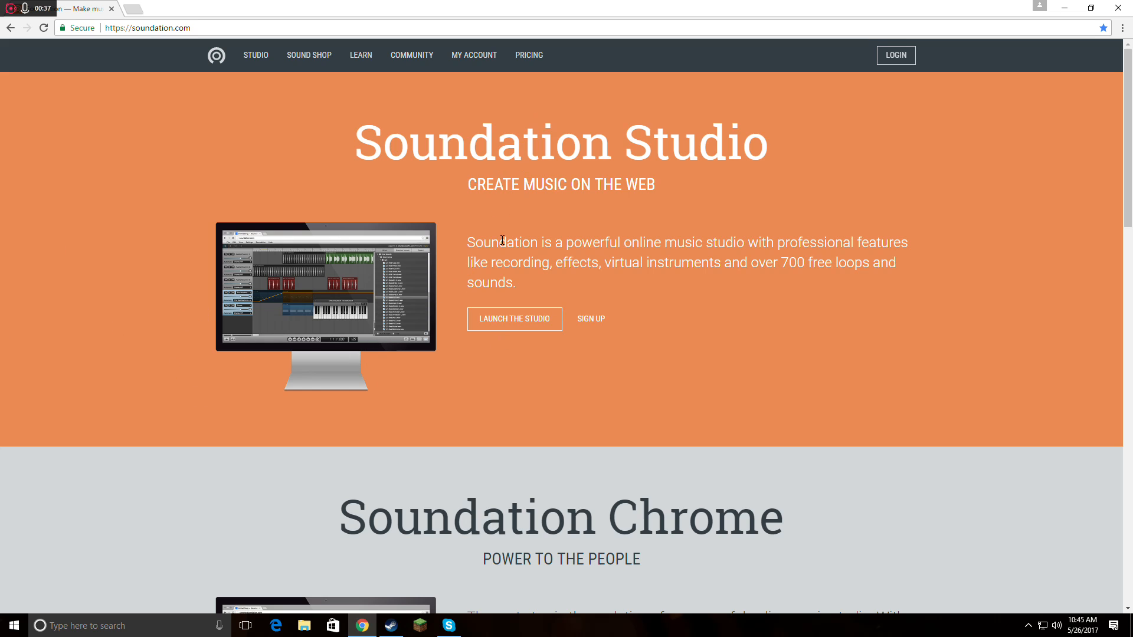
mouse_move(636, 186)
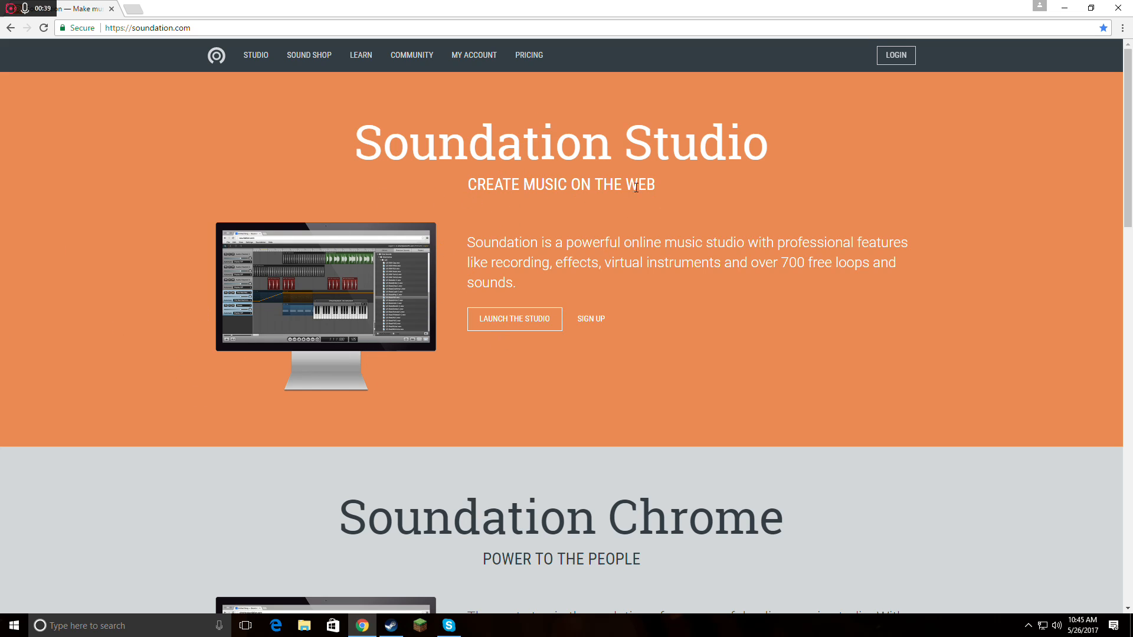
scroll(down, 3)
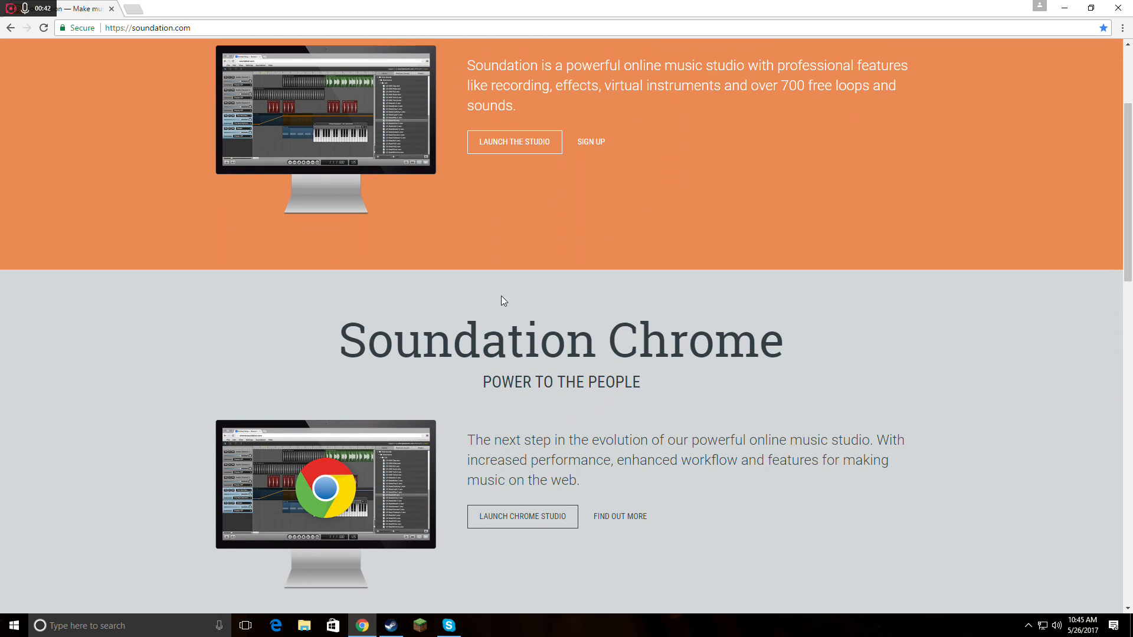
mouse_move(535, 480)
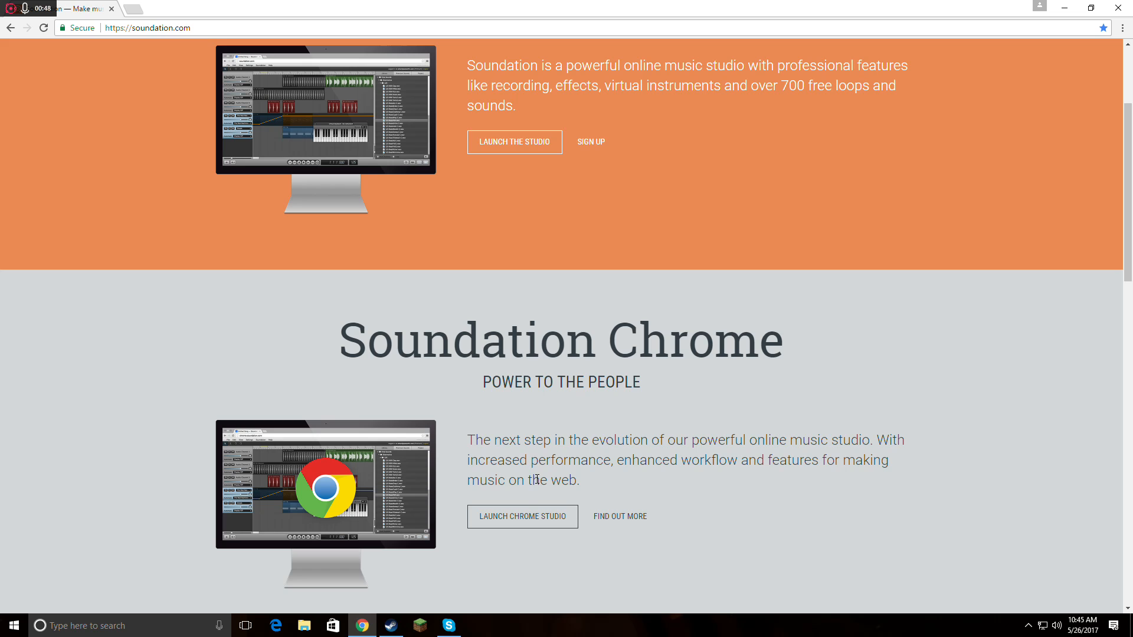
scroll(down, 3)
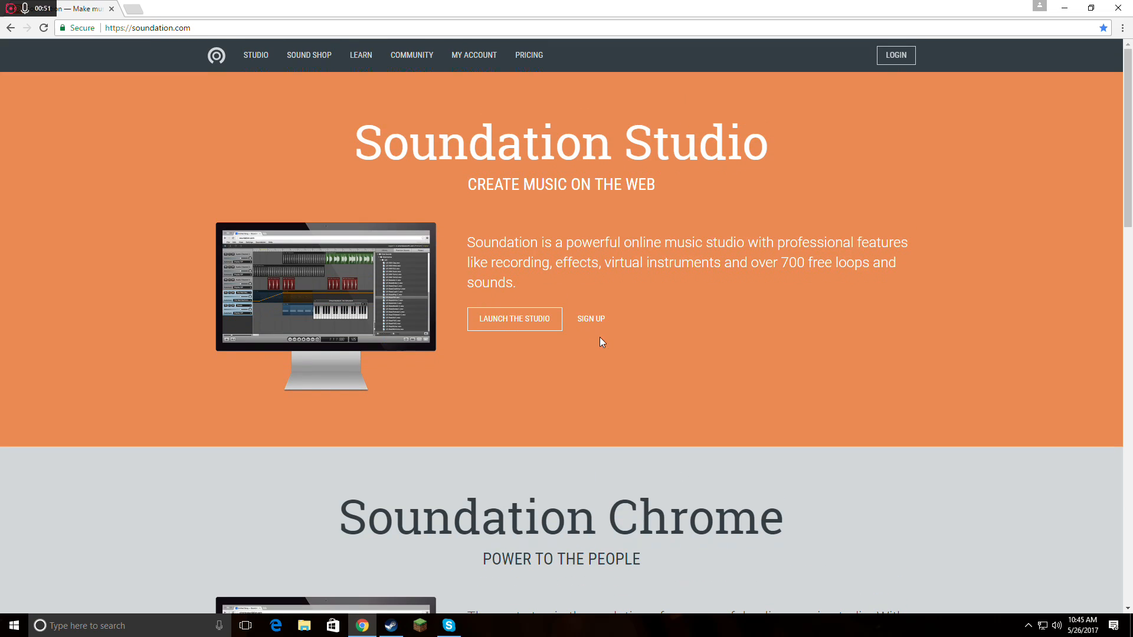
mouse_move(925, 68)
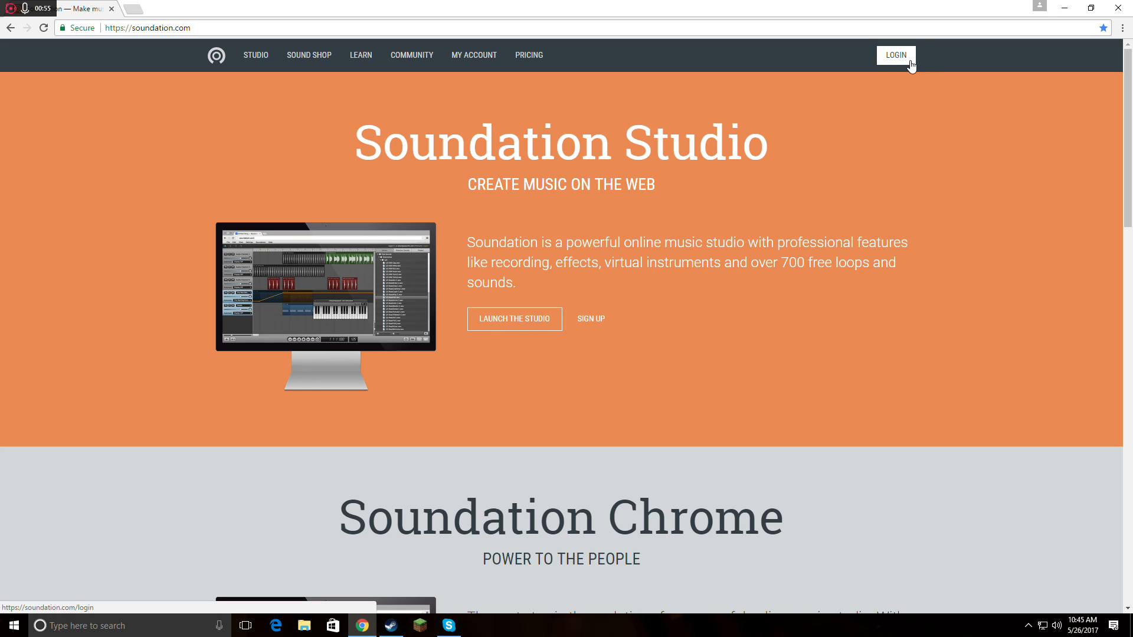
scroll(down, 3)
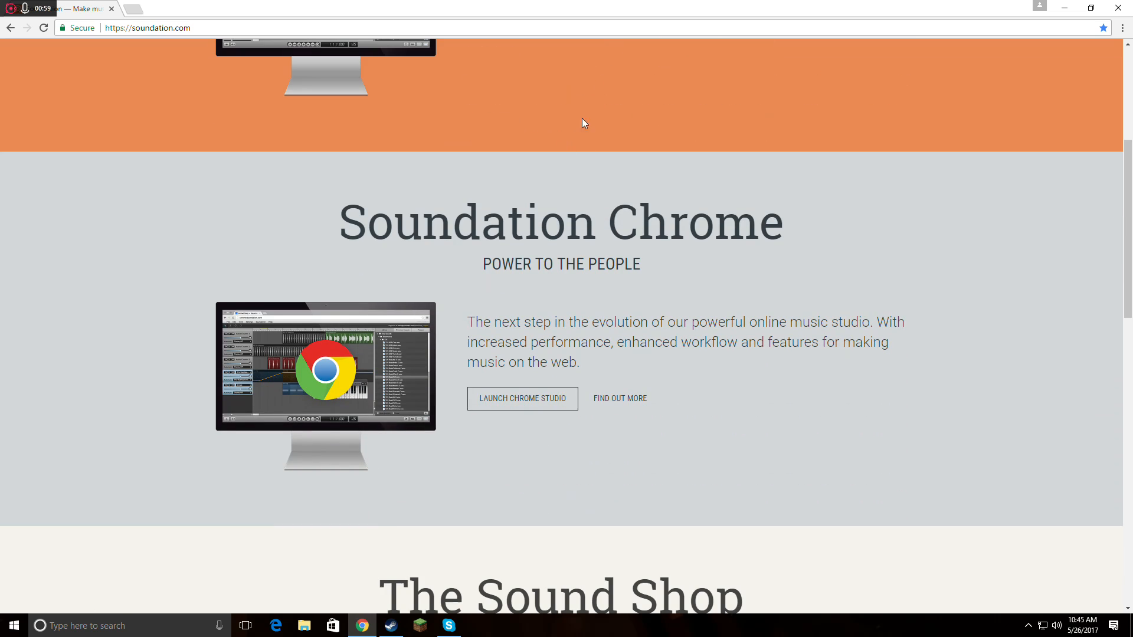
click(522, 399)
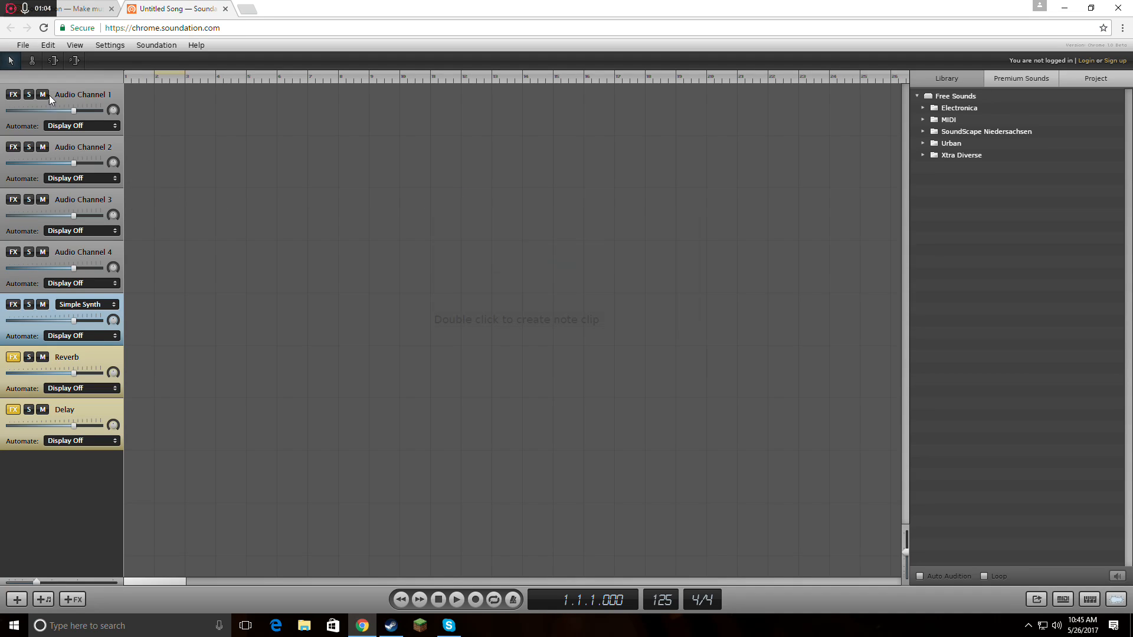
mouse_move(444, 210)
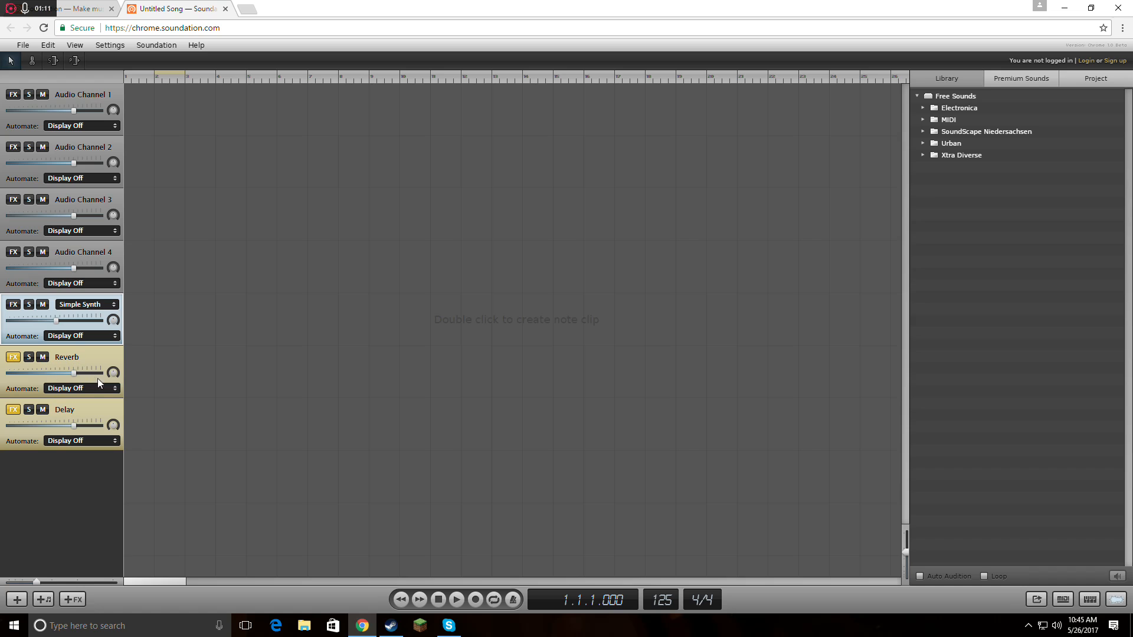
mouse_move(85, 97)
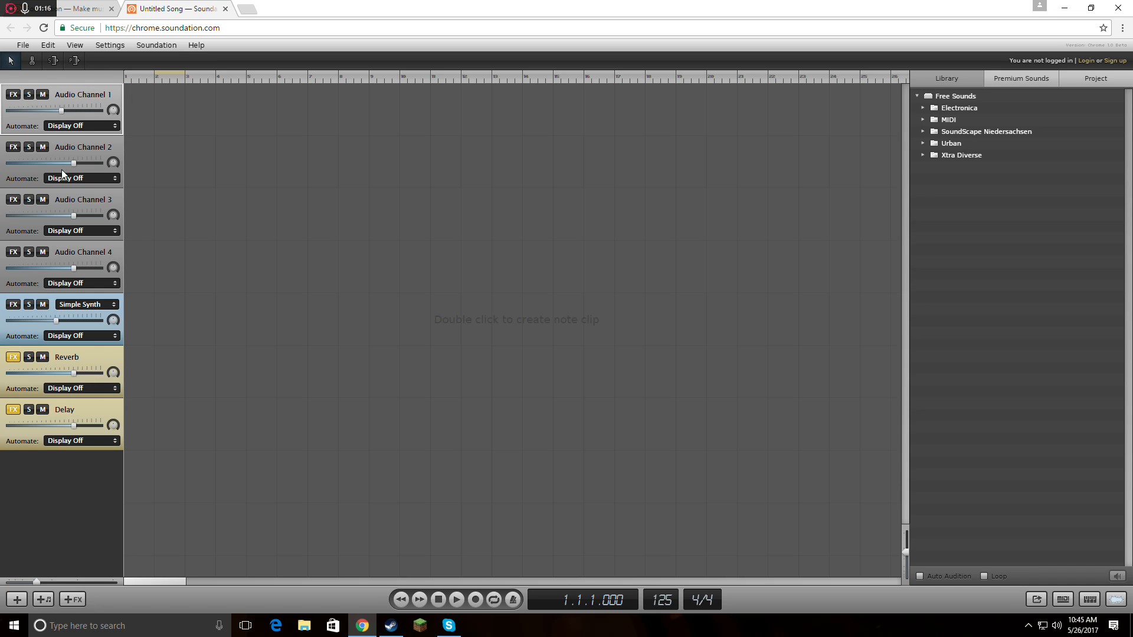
Step: Turn down Audio Channel 2's volume and switch the Library to genre filters
drag(72, 162, 19, 163)
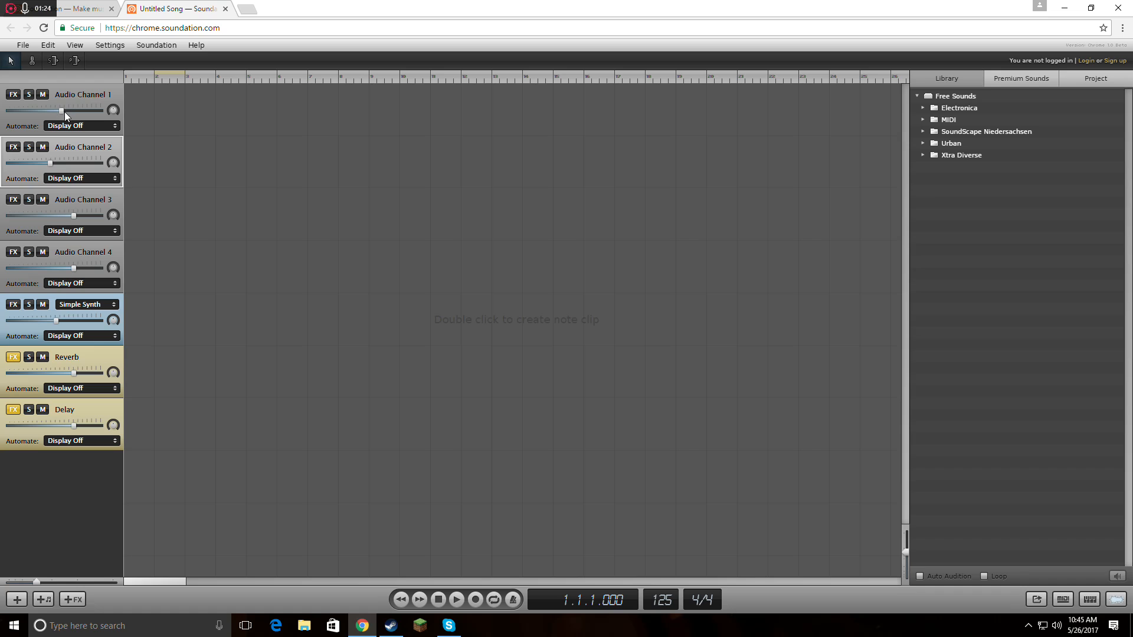
mouse_move(113, 112)
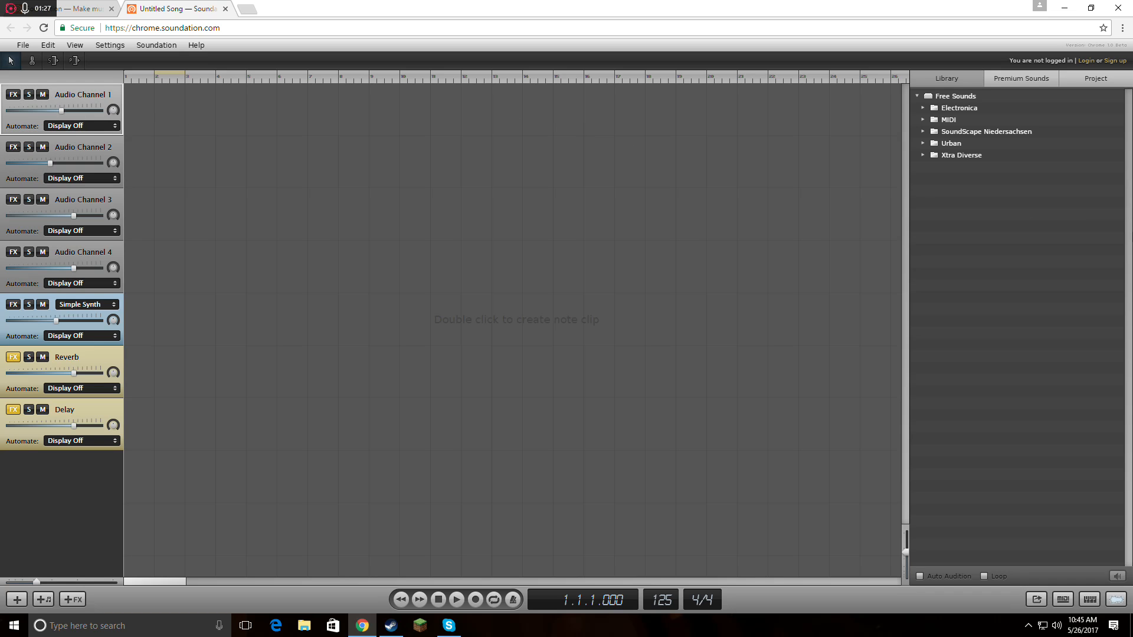
click(1020, 78)
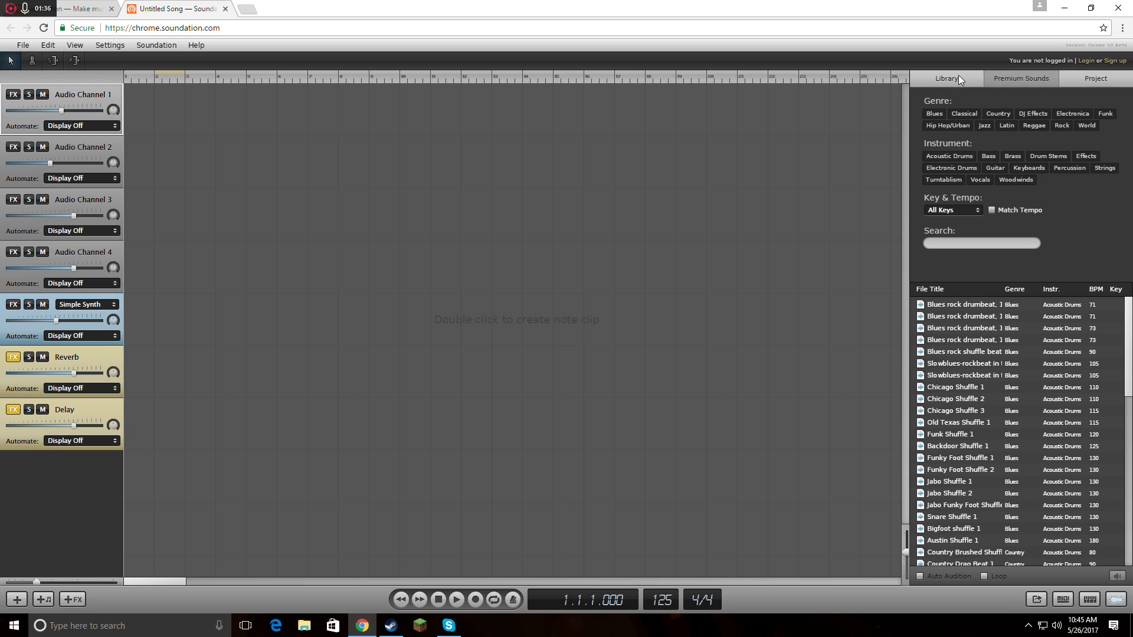
mouse_move(960, 83)
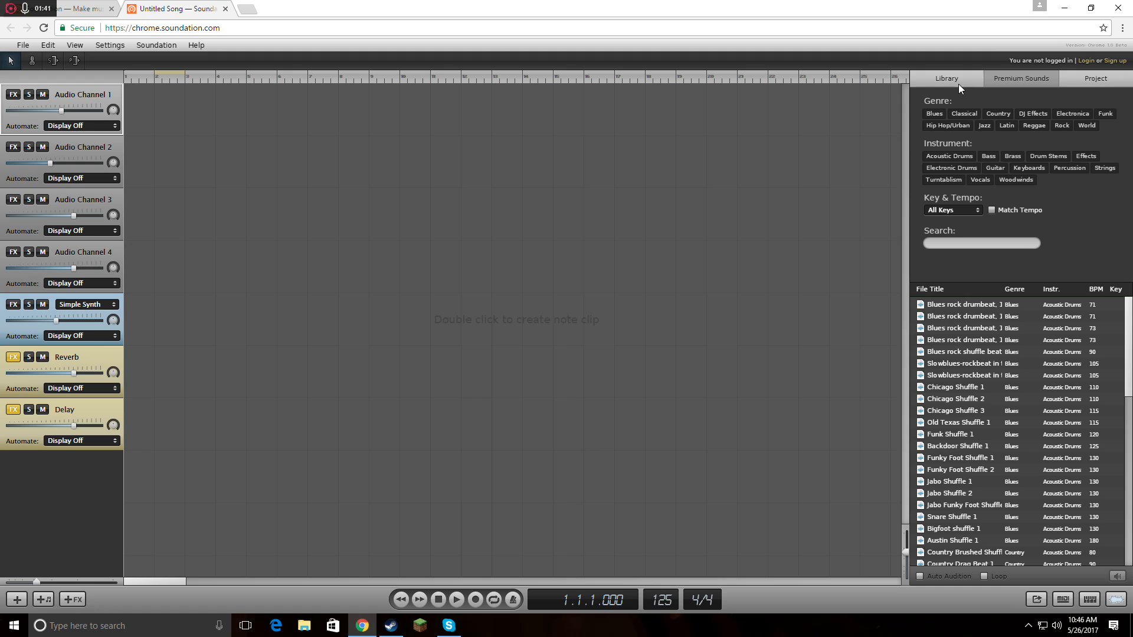
mouse_move(956, 85)
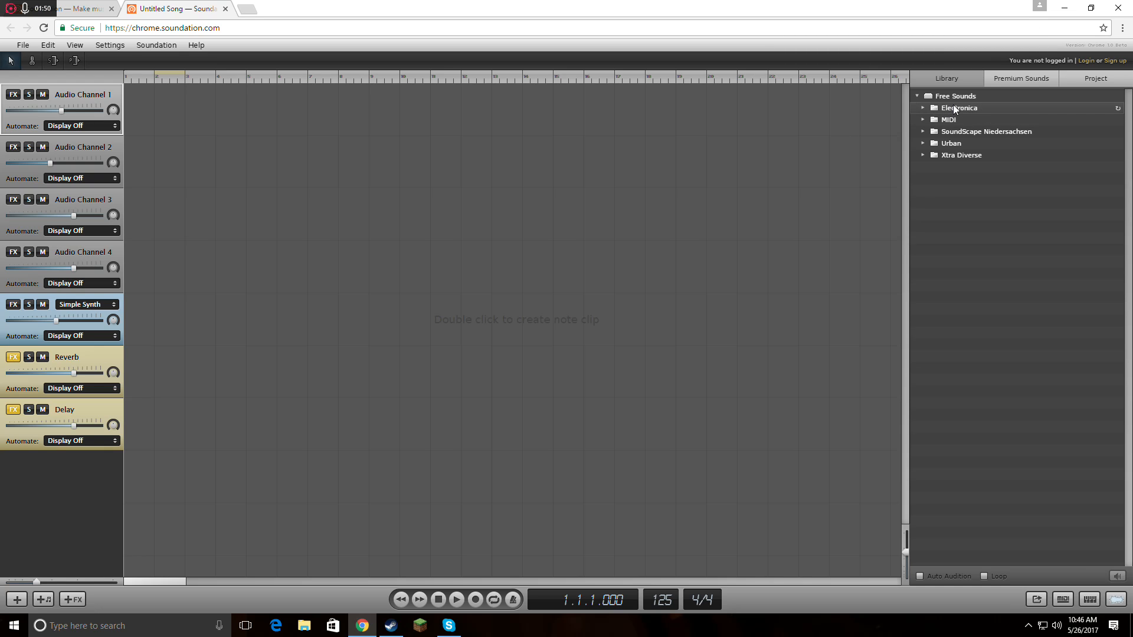
Step: Expand Electronica > 125 in the Library and select the 125 909 Clap.wav loop
click(960, 107)
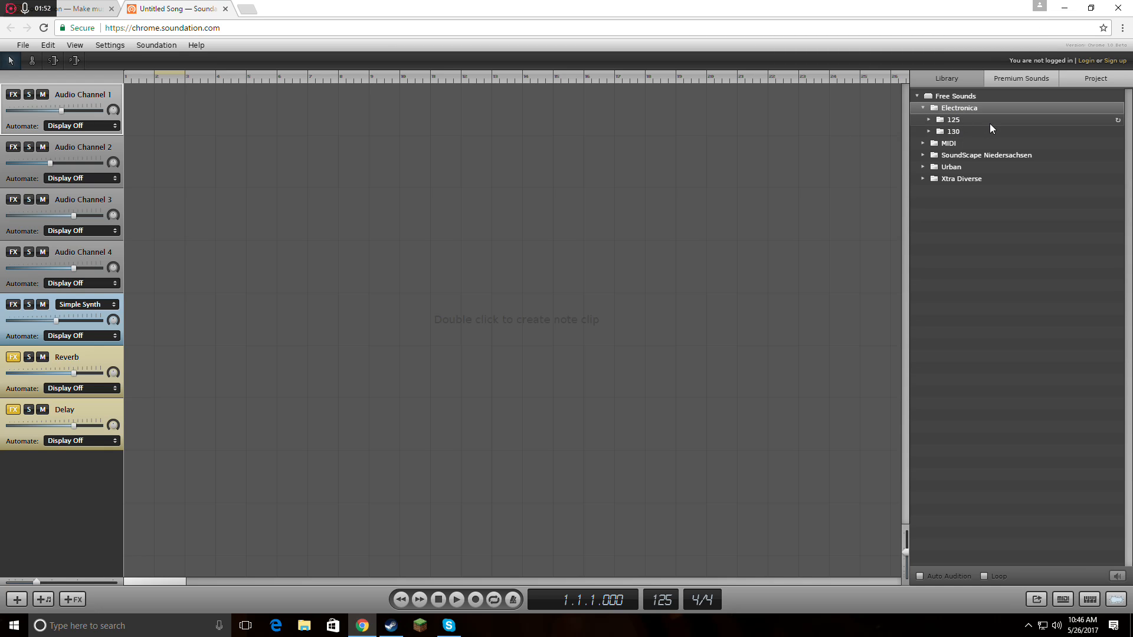
click(931, 119)
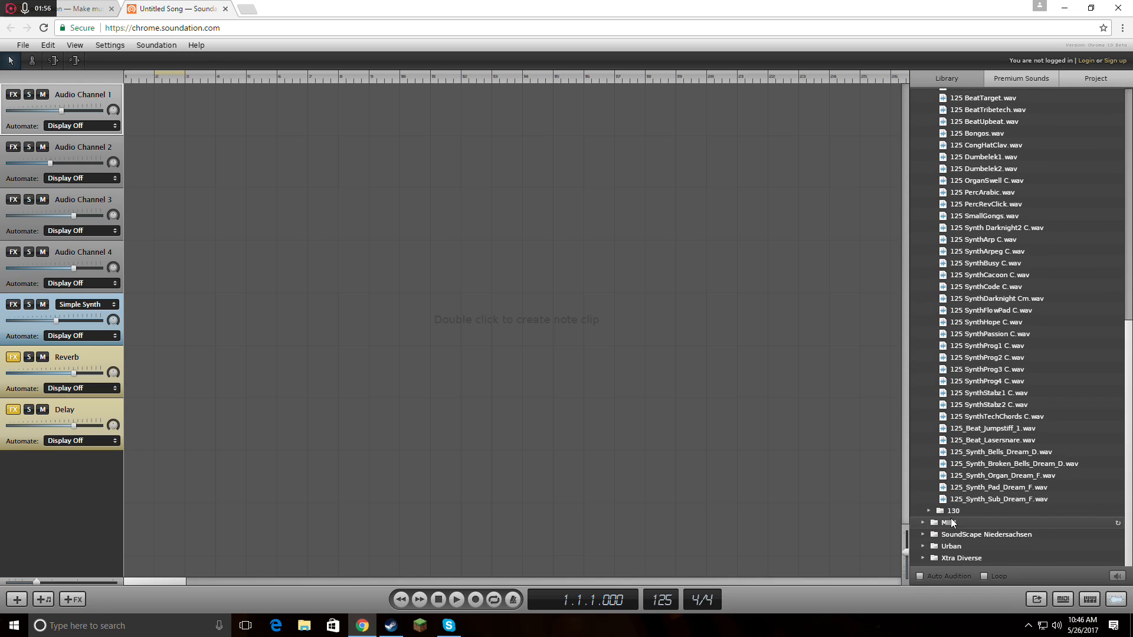
scroll(down, 3)
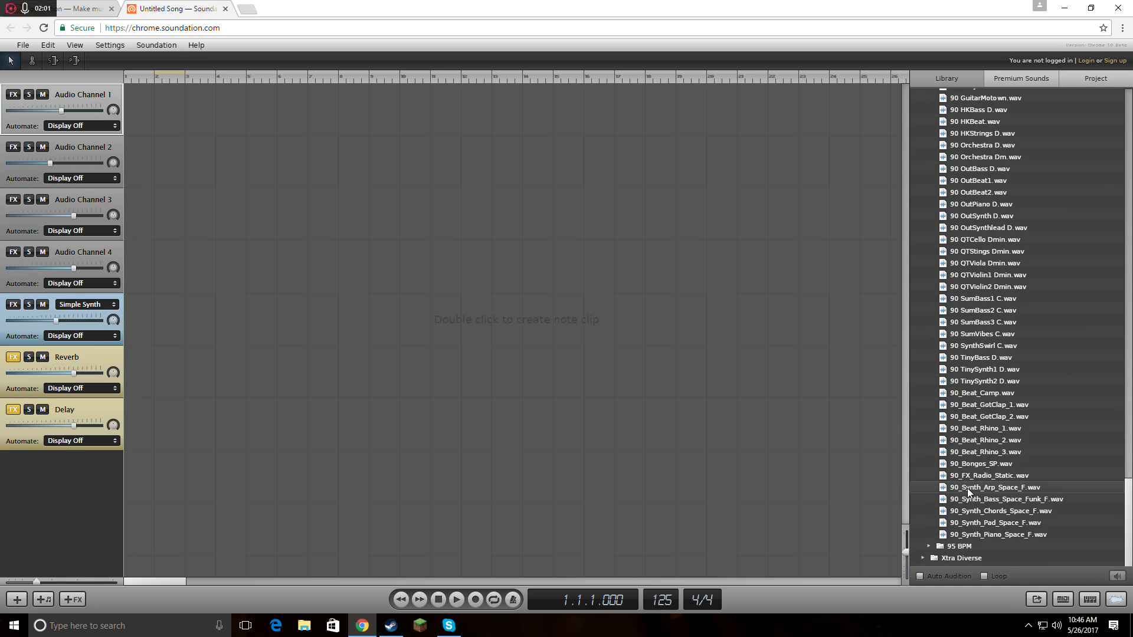
click(1004, 499)
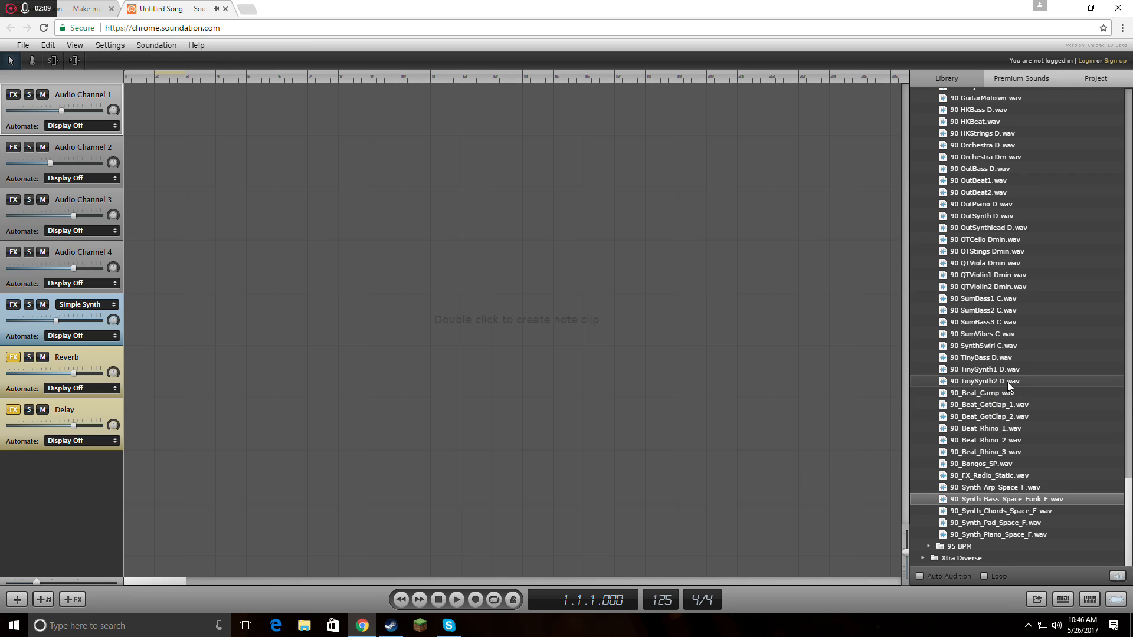
scroll(down, 3)
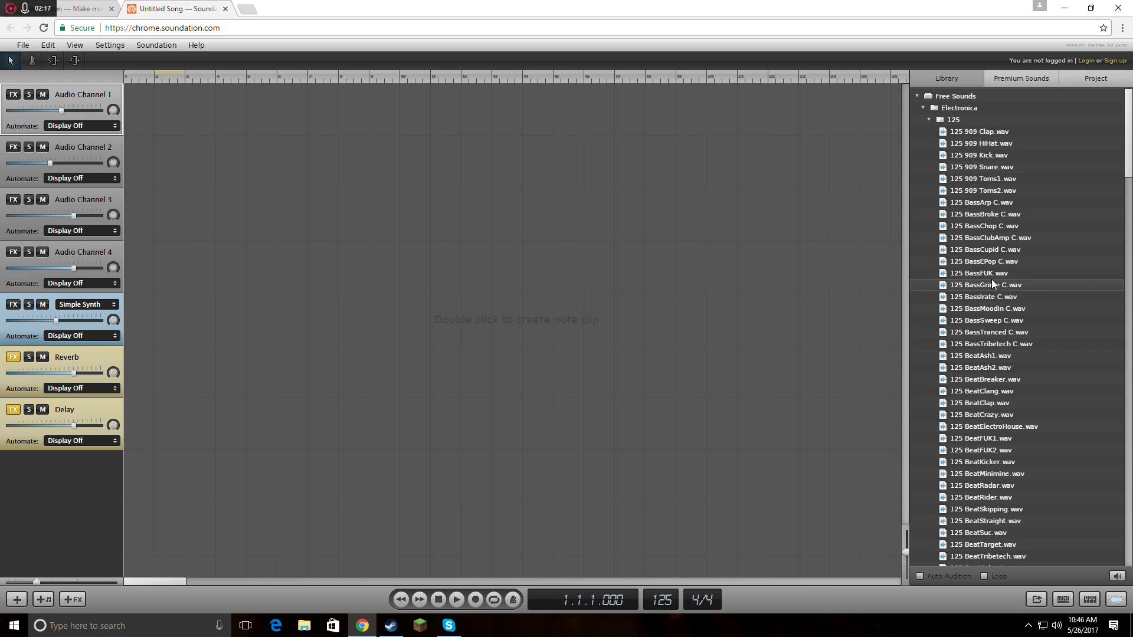
click(980, 131)
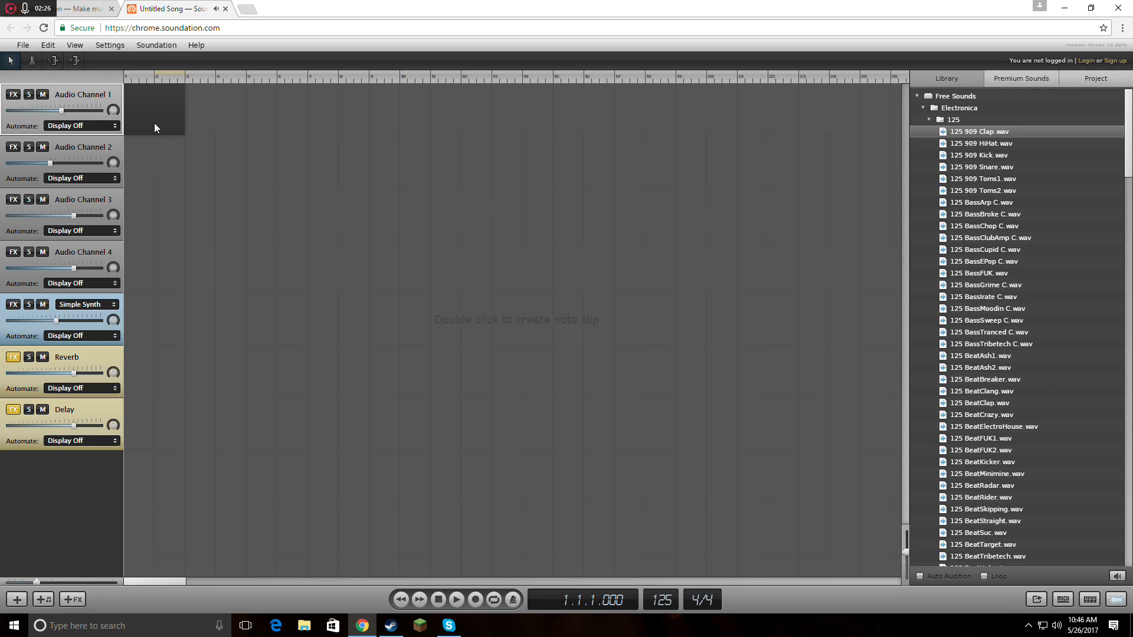
drag(979, 131, 154, 108)
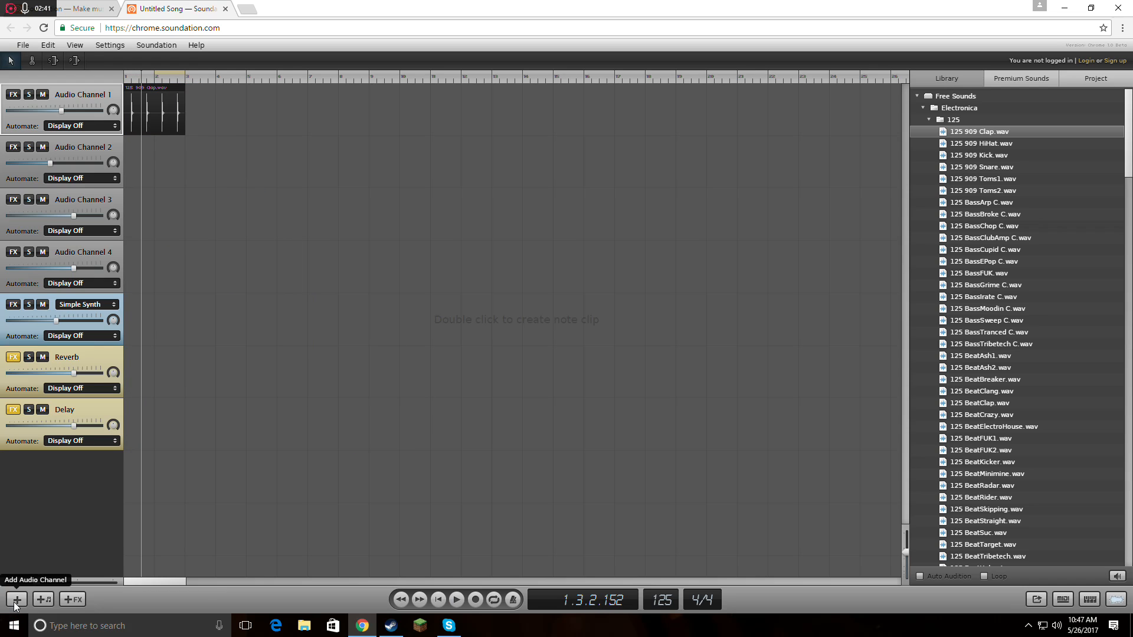
mouse_move(64, 514)
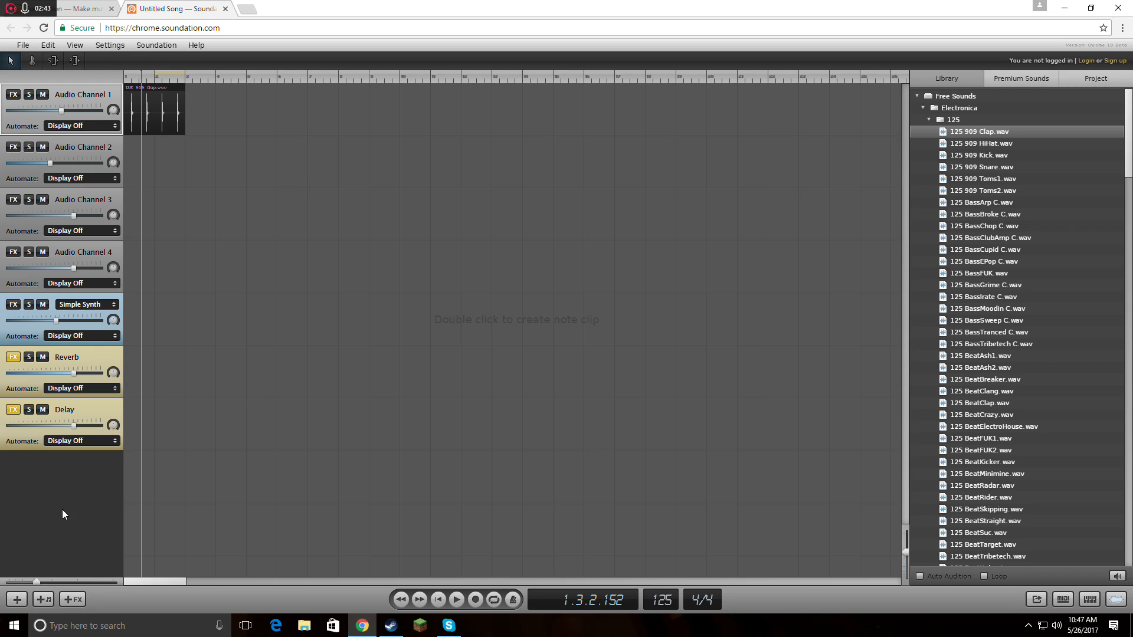
mouse_move(43, 599)
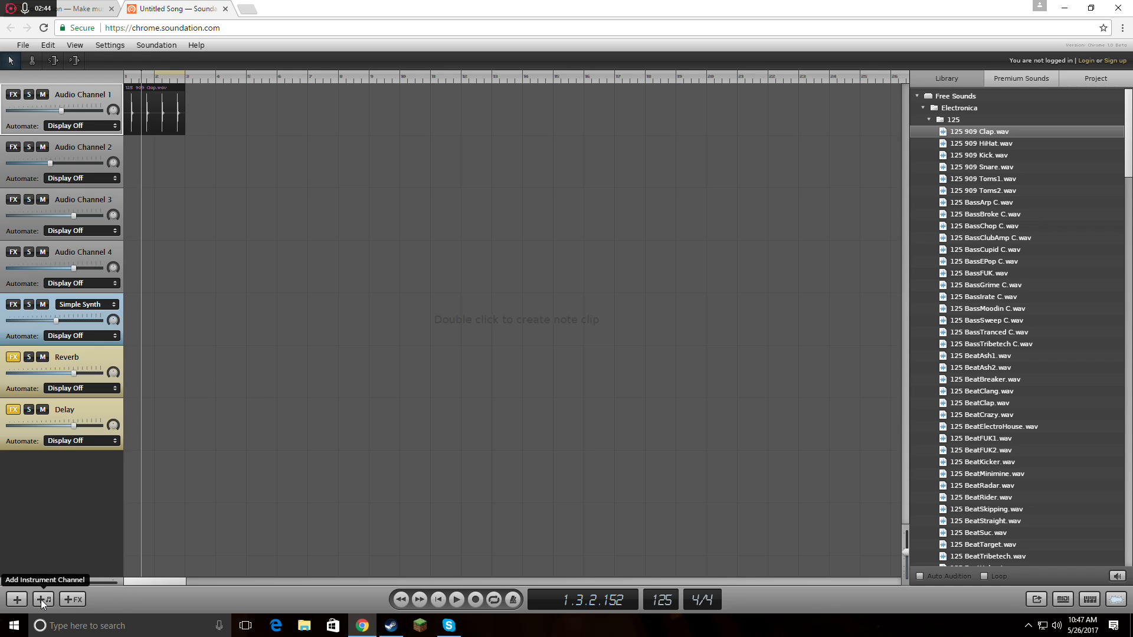
mouse_move(376, 479)
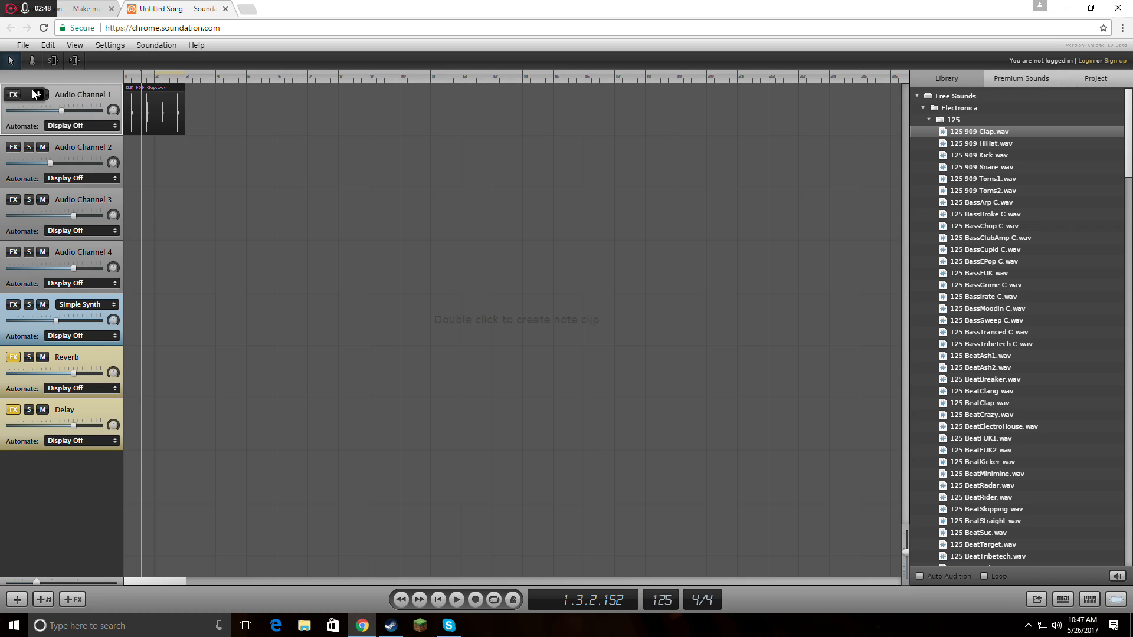
Step: Add a Filter effect to Audio Channel 1 and close its settings window
click(13, 94)
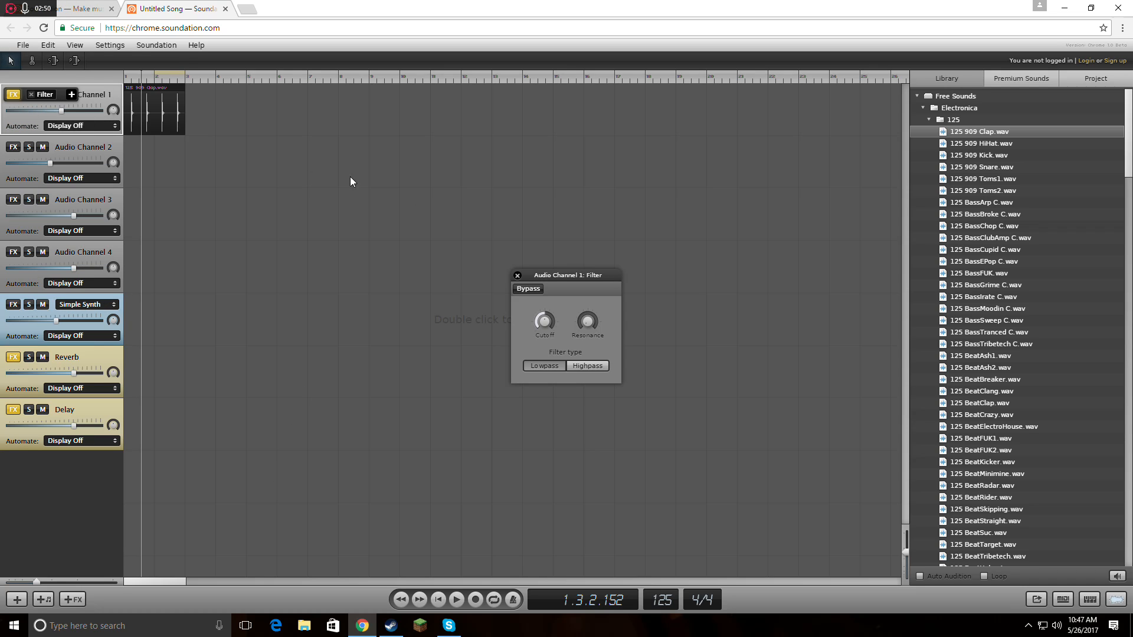
click(518, 275)
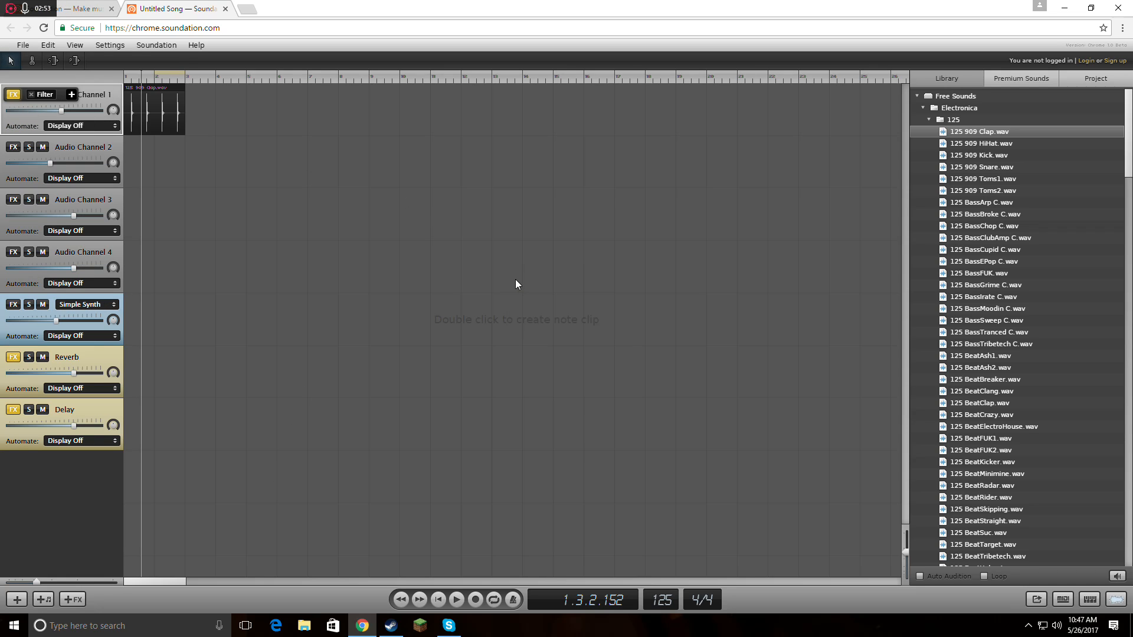
click(457, 600)
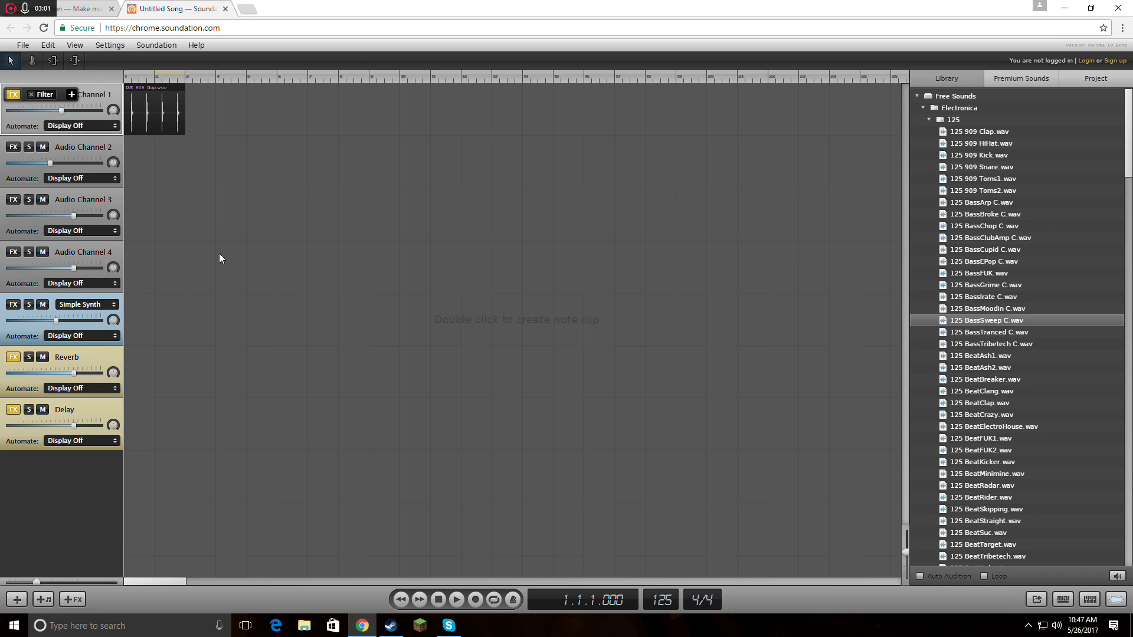
mouse_move(785, 341)
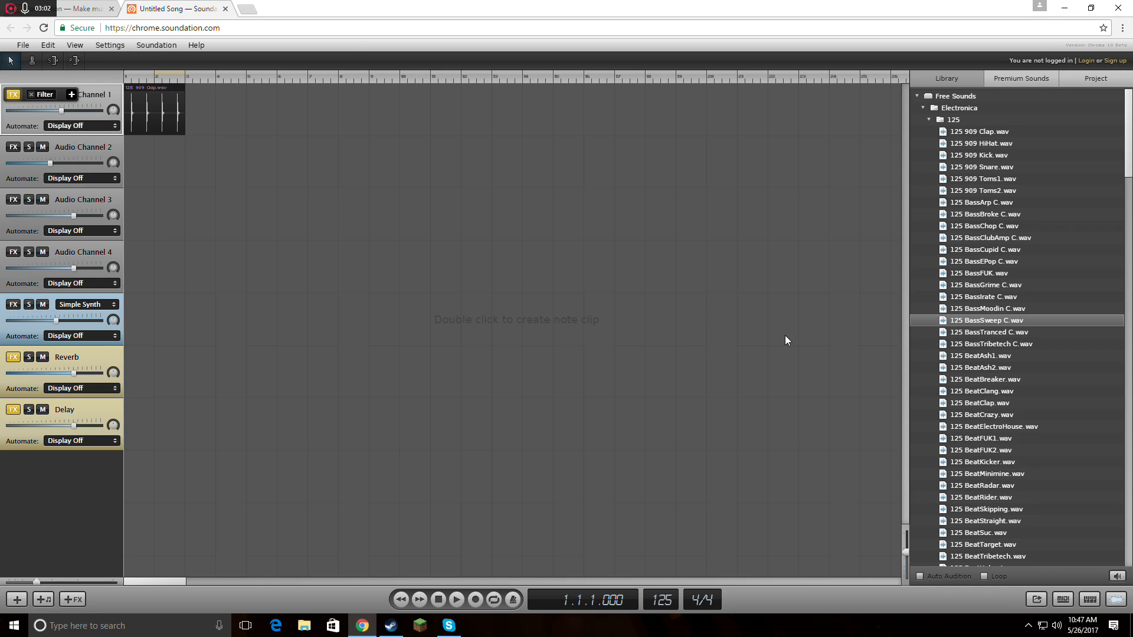
Step: Place the 125 909 Toms1.wav loop on Audio Channel 2 and play the song
click(983, 485)
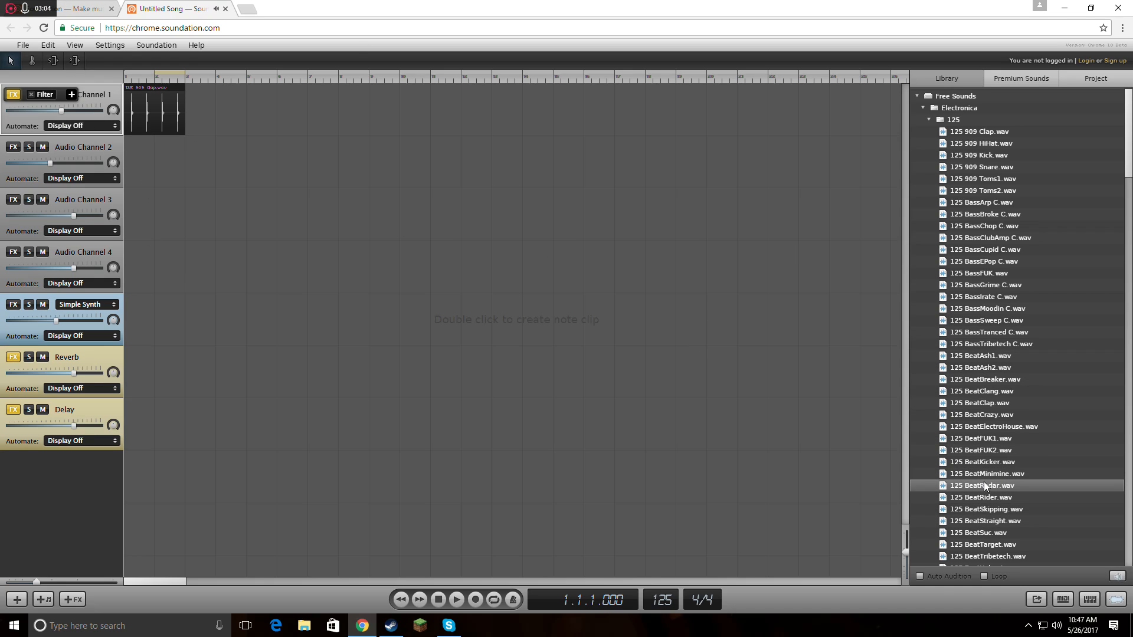
click(983, 179)
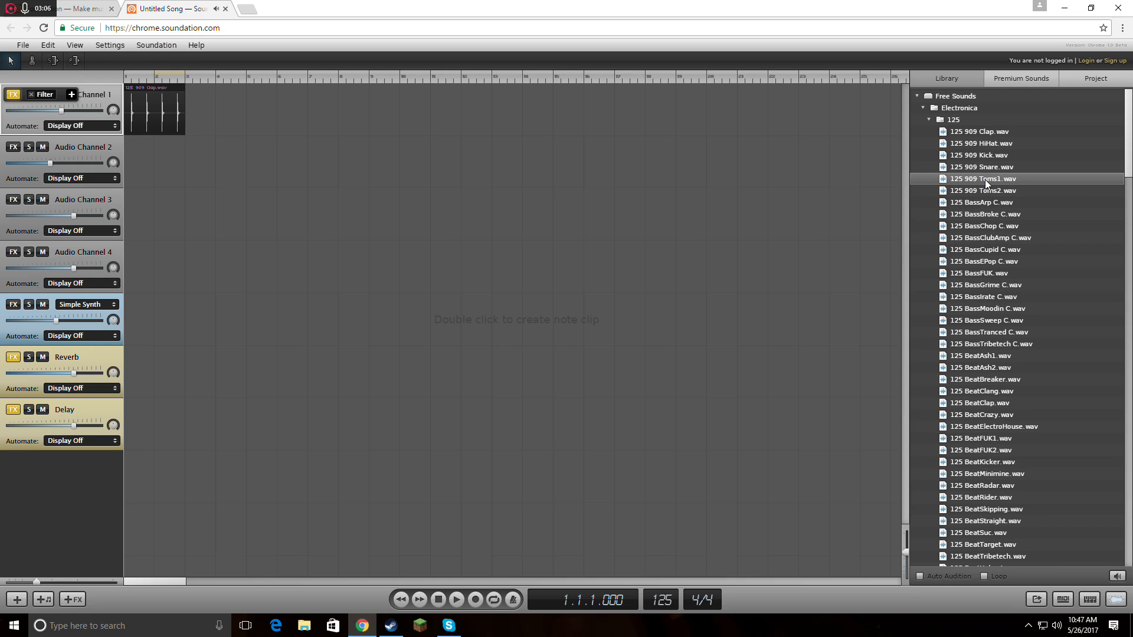
click(983, 190)
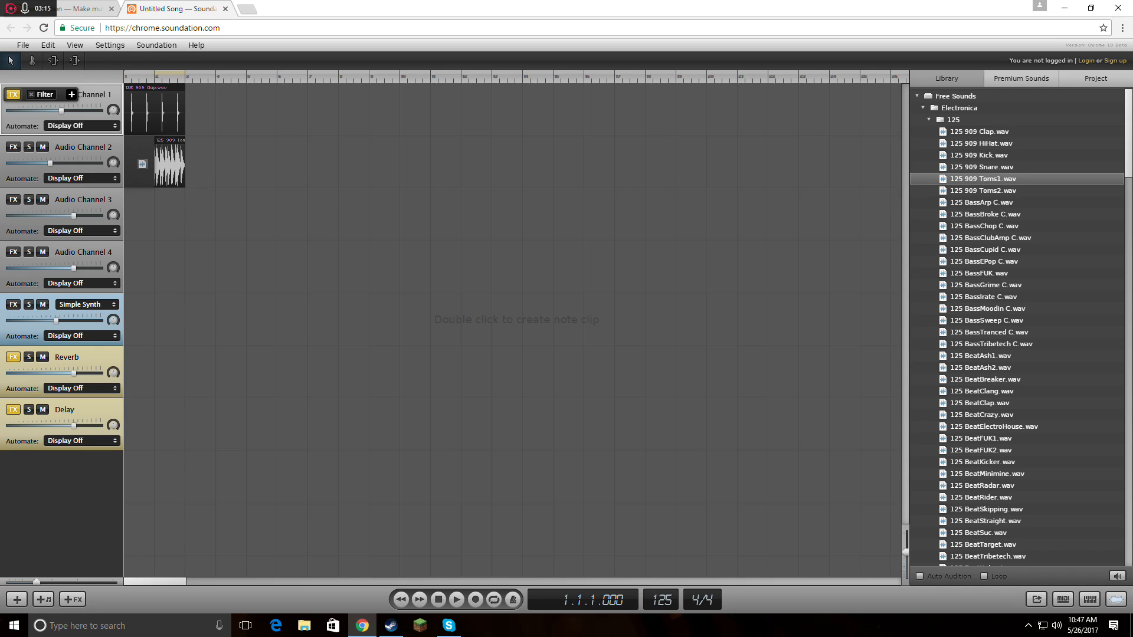
click(456, 600)
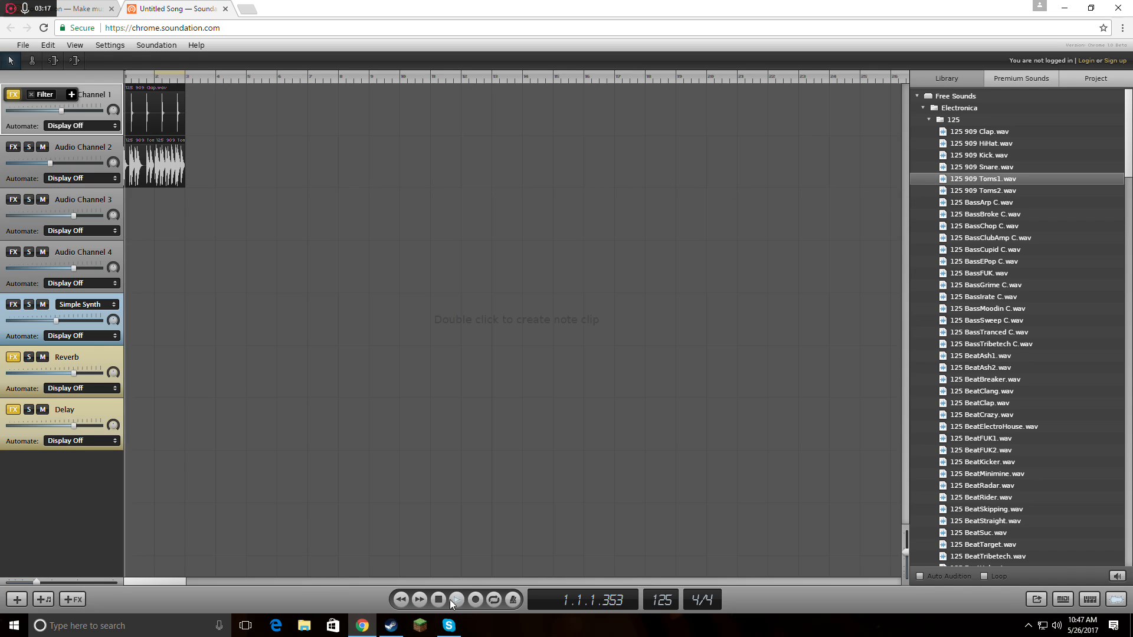
click(457, 599)
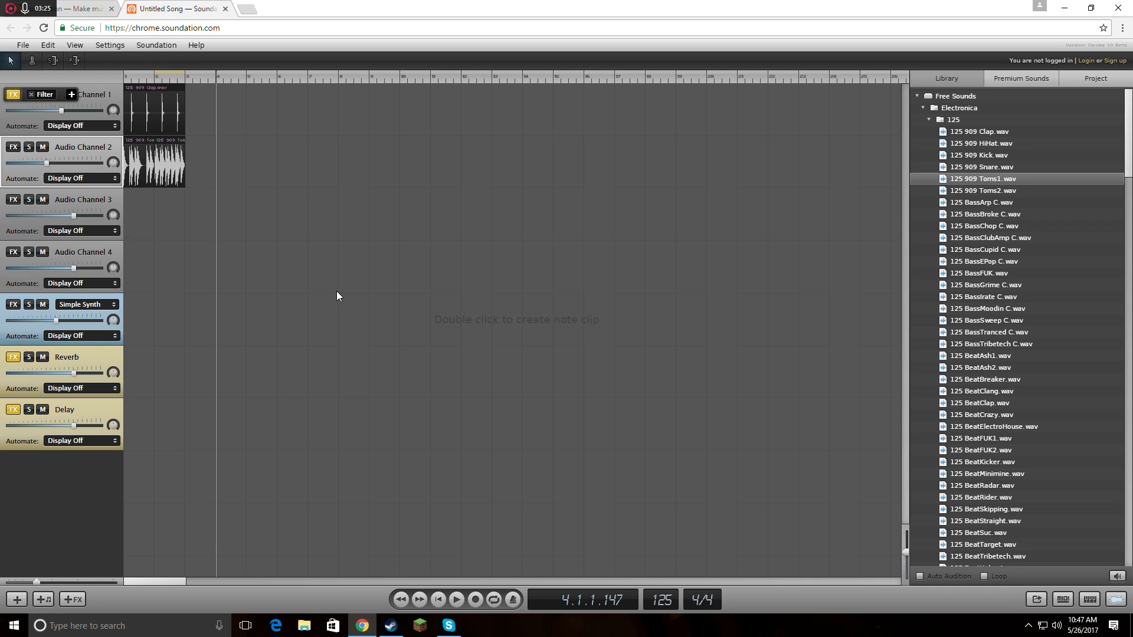
click(22, 45)
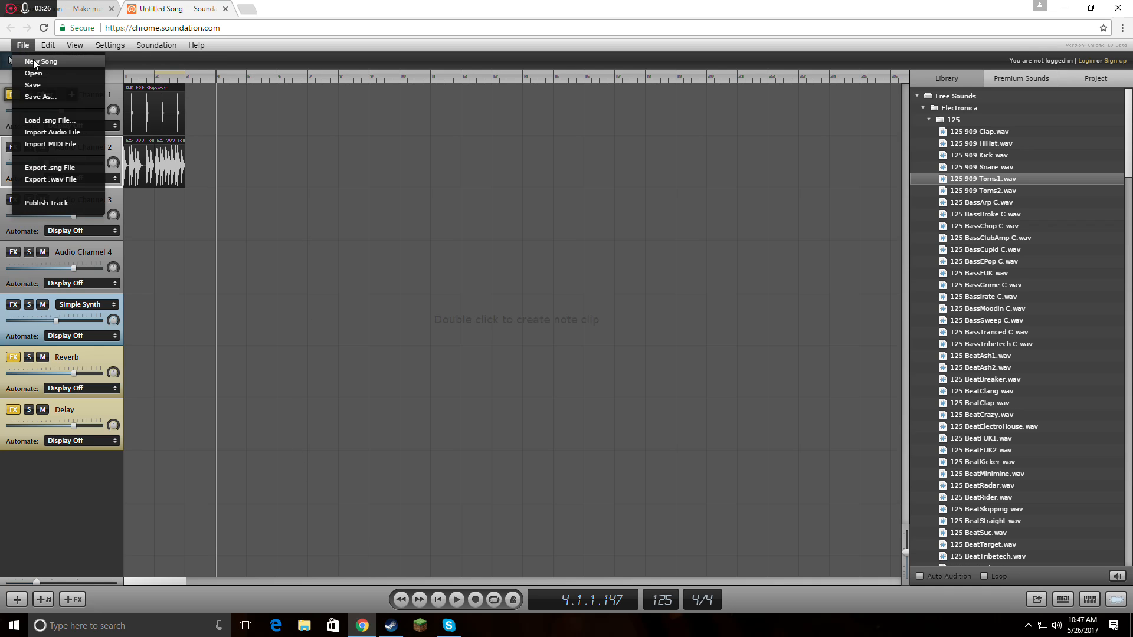
mouse_move(36, 73)
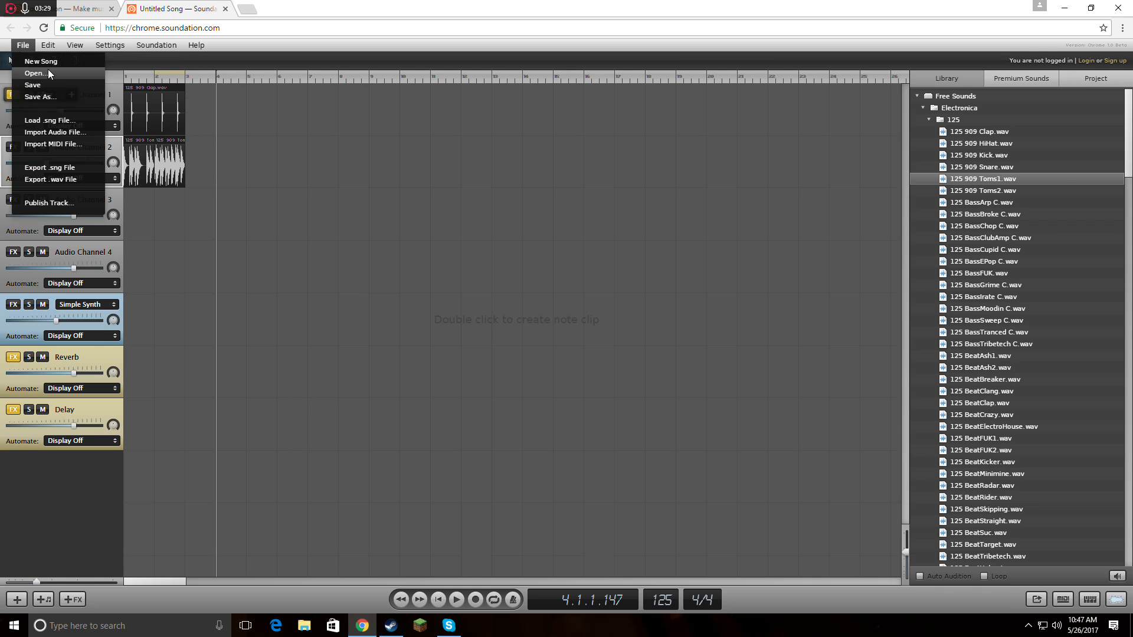
mouse_move(42, 61)
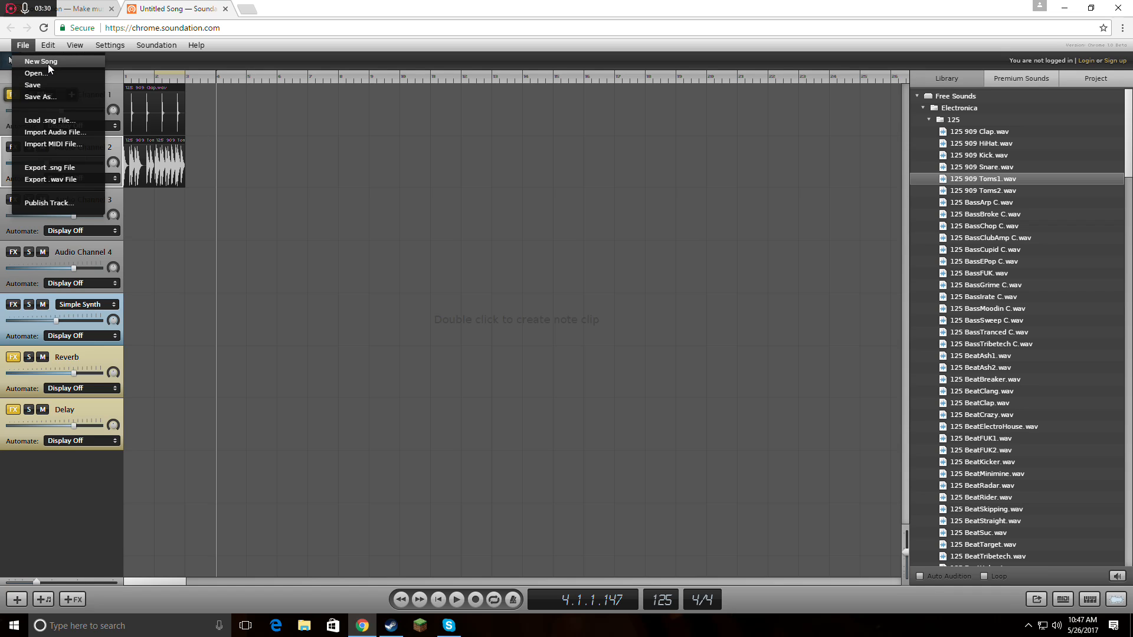
mouse_move(36, 73)
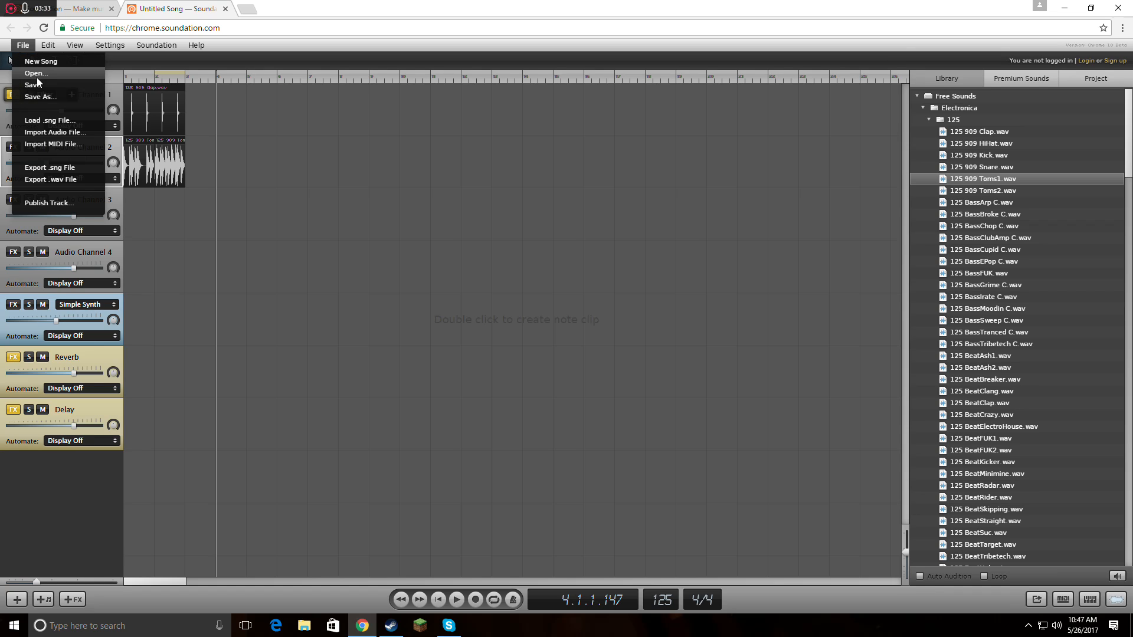
click(36, 73)
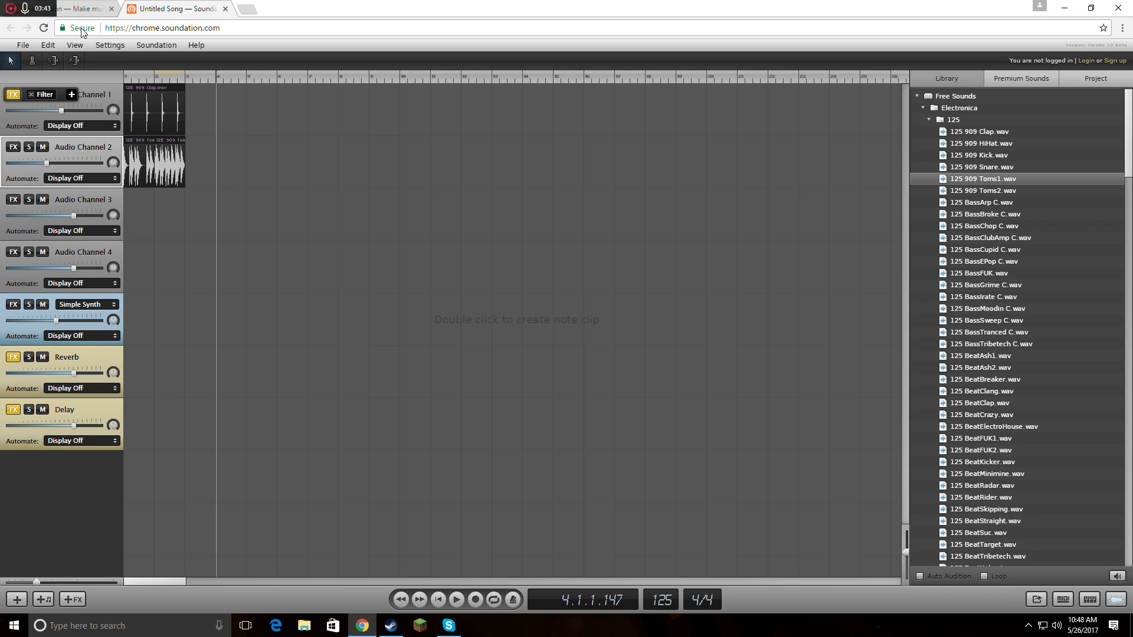
Step: Switch to the soundation.com tab and browse the Community featured tracks
click(22, 45)
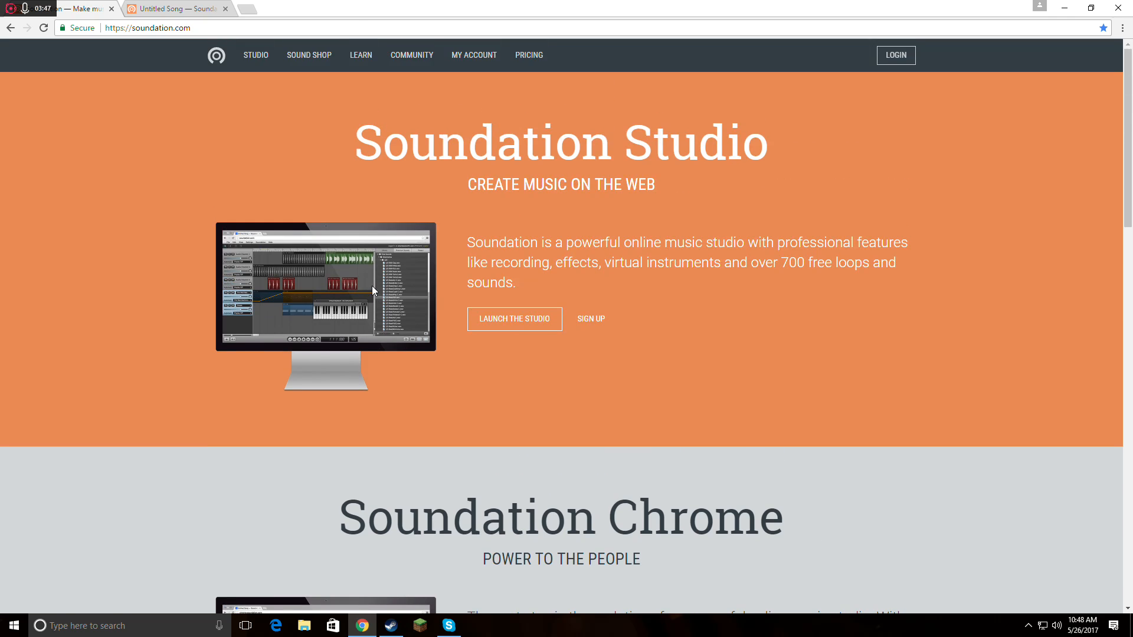
click(412, 55)
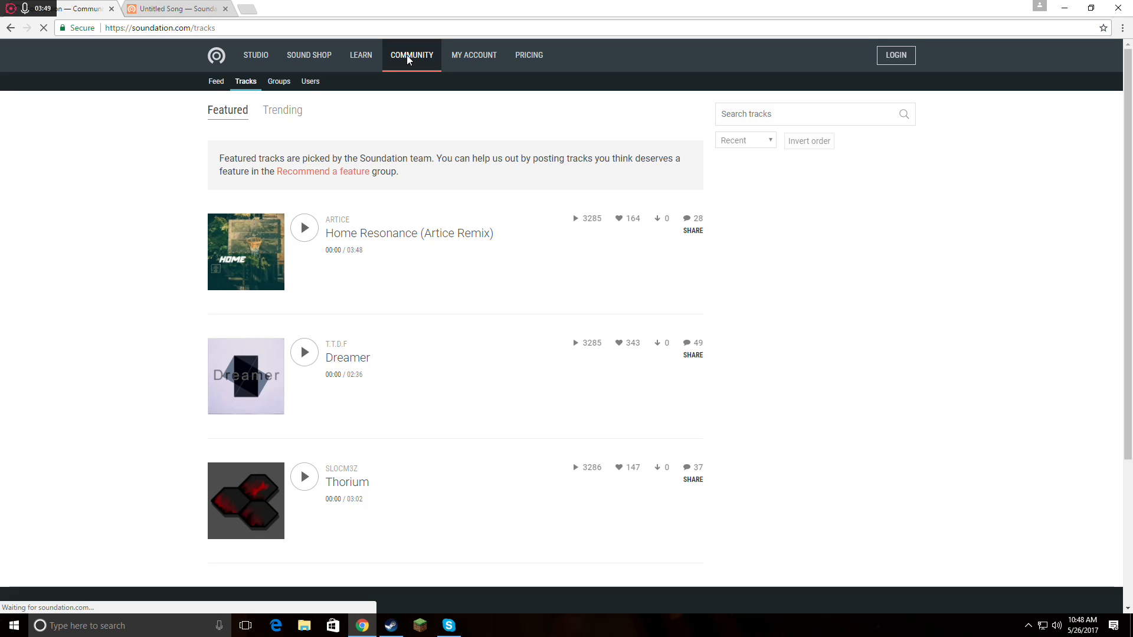
scroll(down, 3)
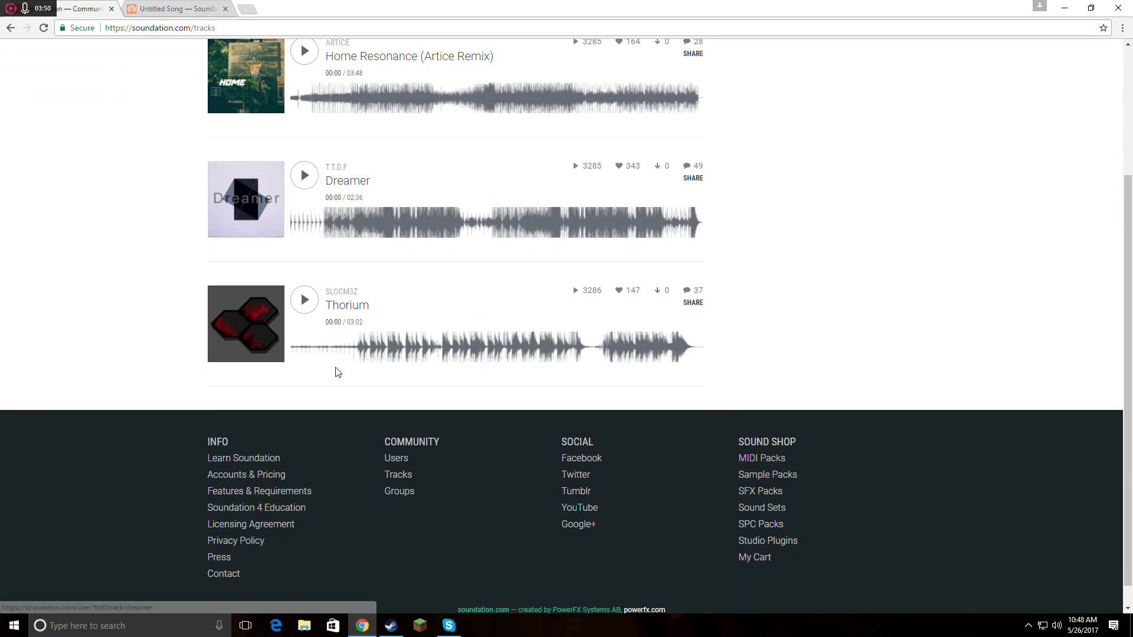
scroll(up, 3)
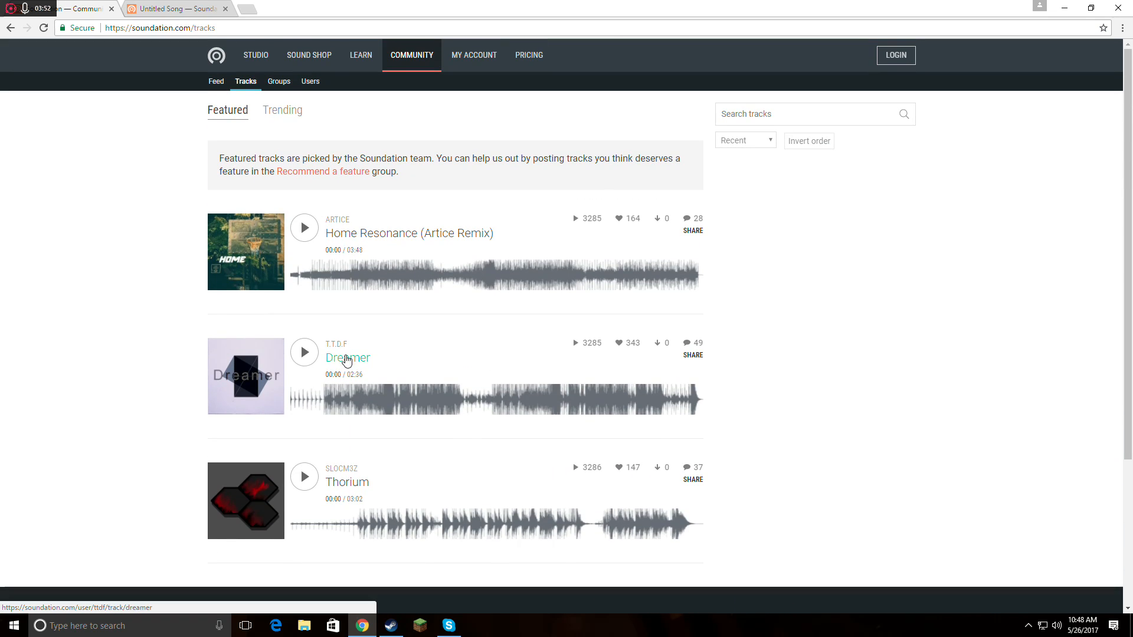
scroll(down, 3)
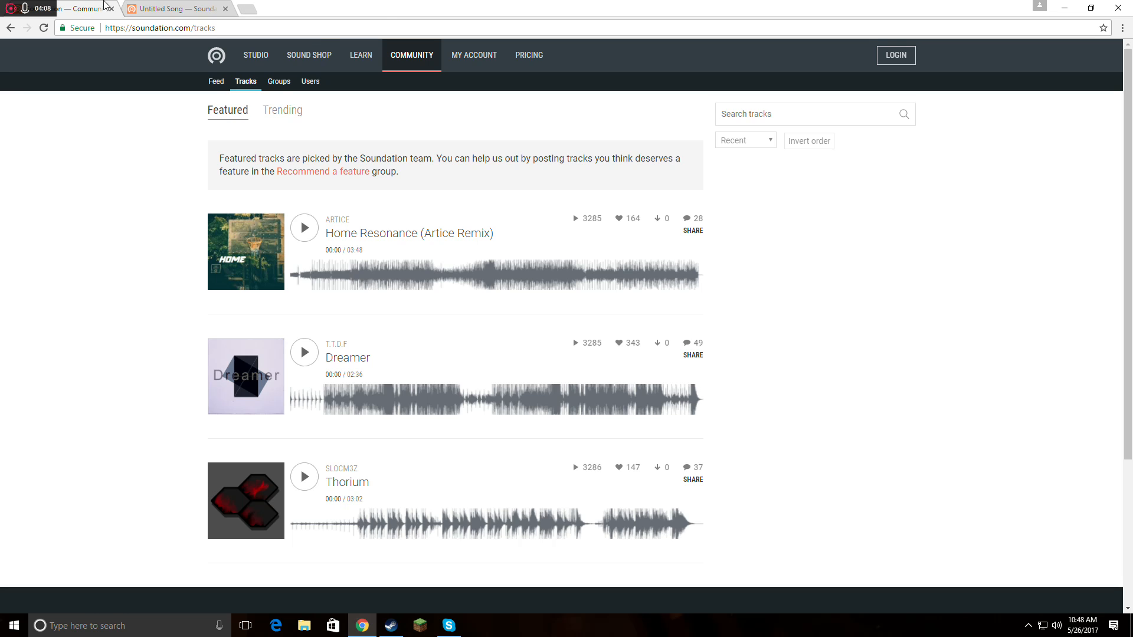
Step: Return to the Untitled Song browser tab in the studio
click(175, 8)
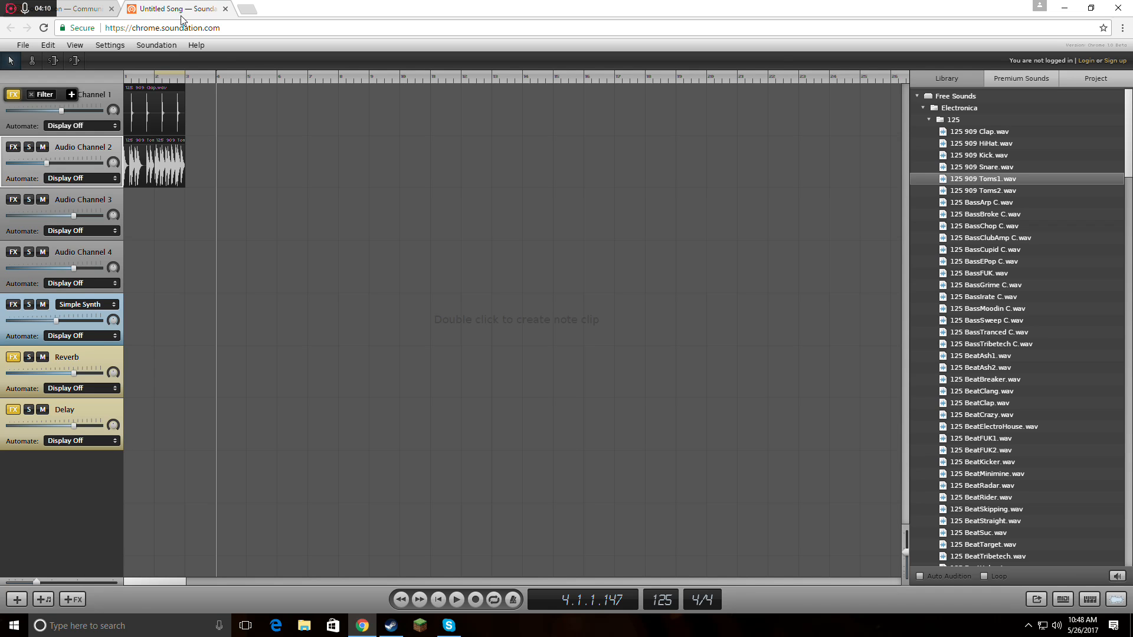
mouse_move(511, 198)
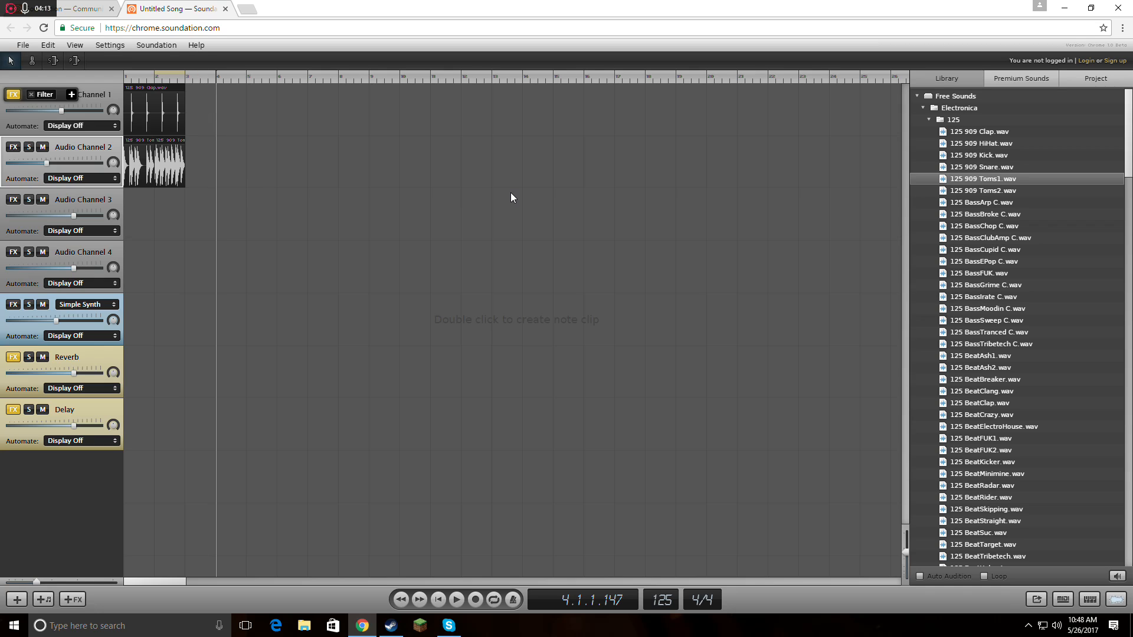
mouse_move(452, 402)
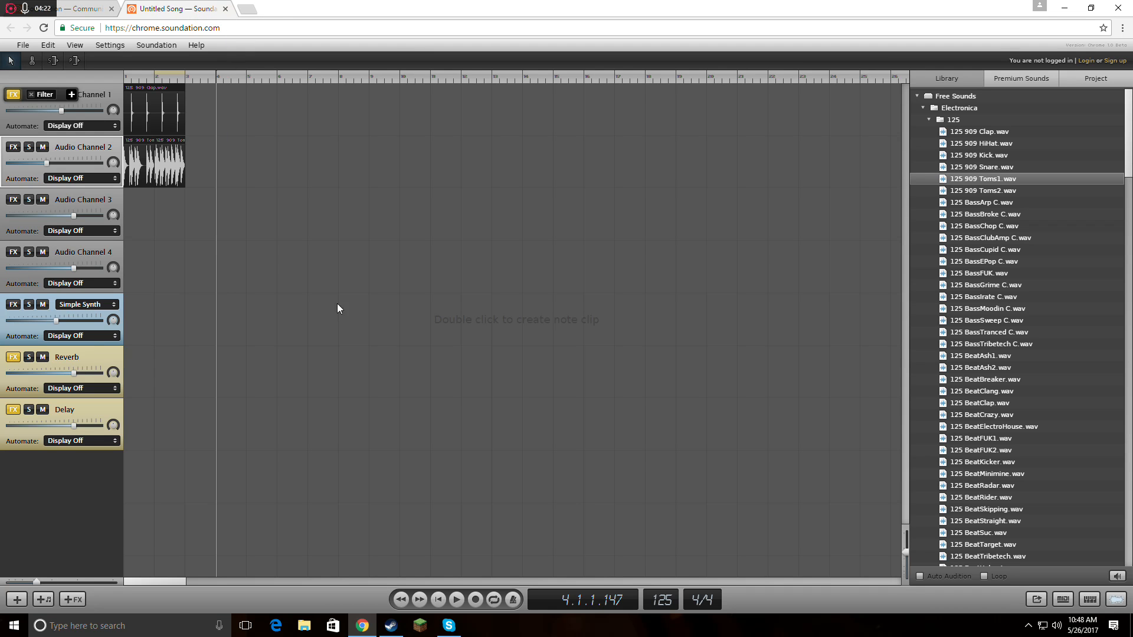
mouse_move(376, 281)
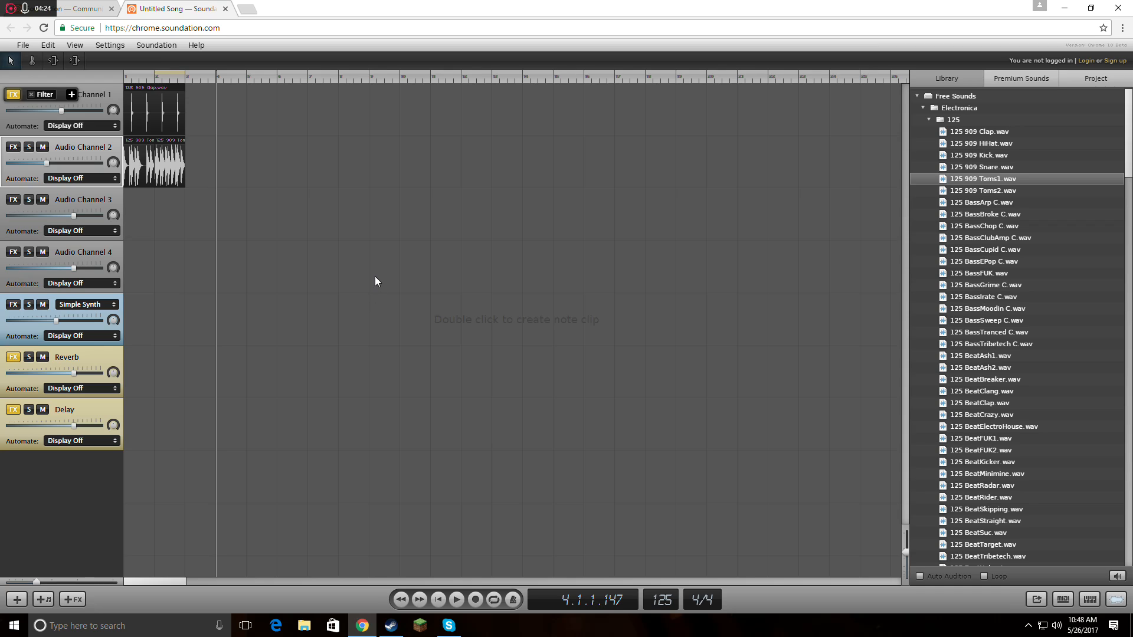